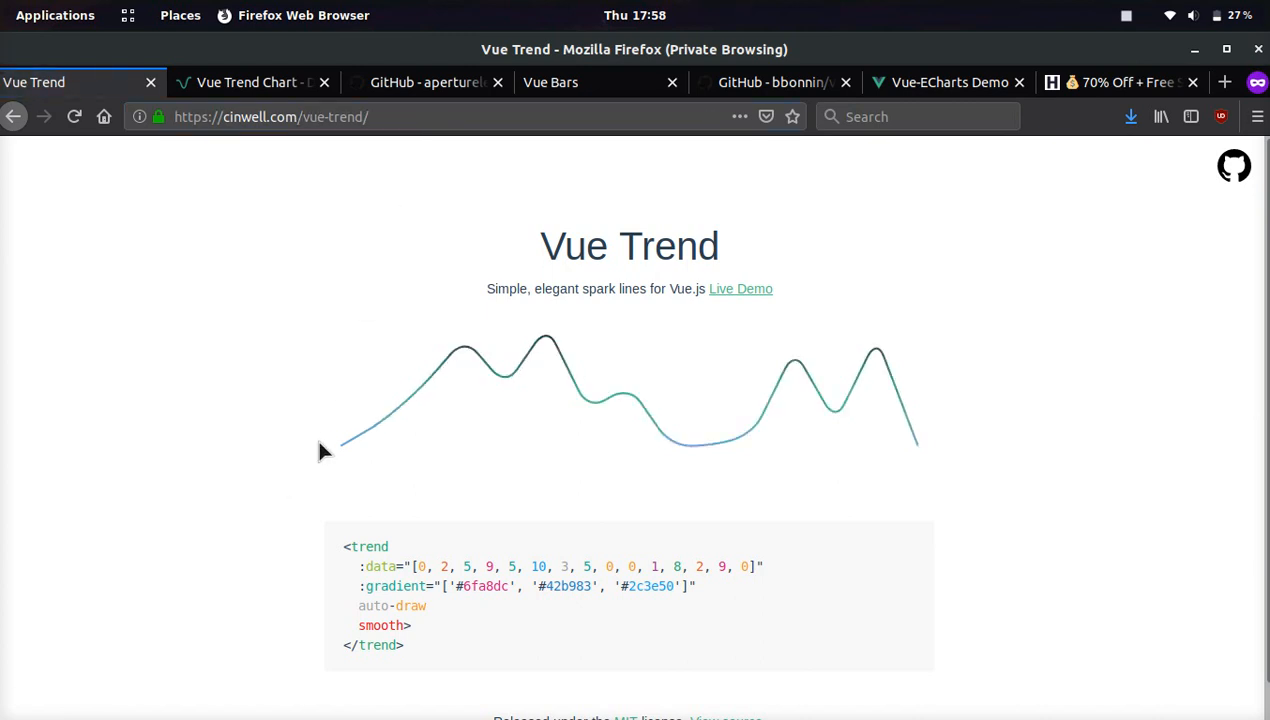
mouse_move(798, 382)
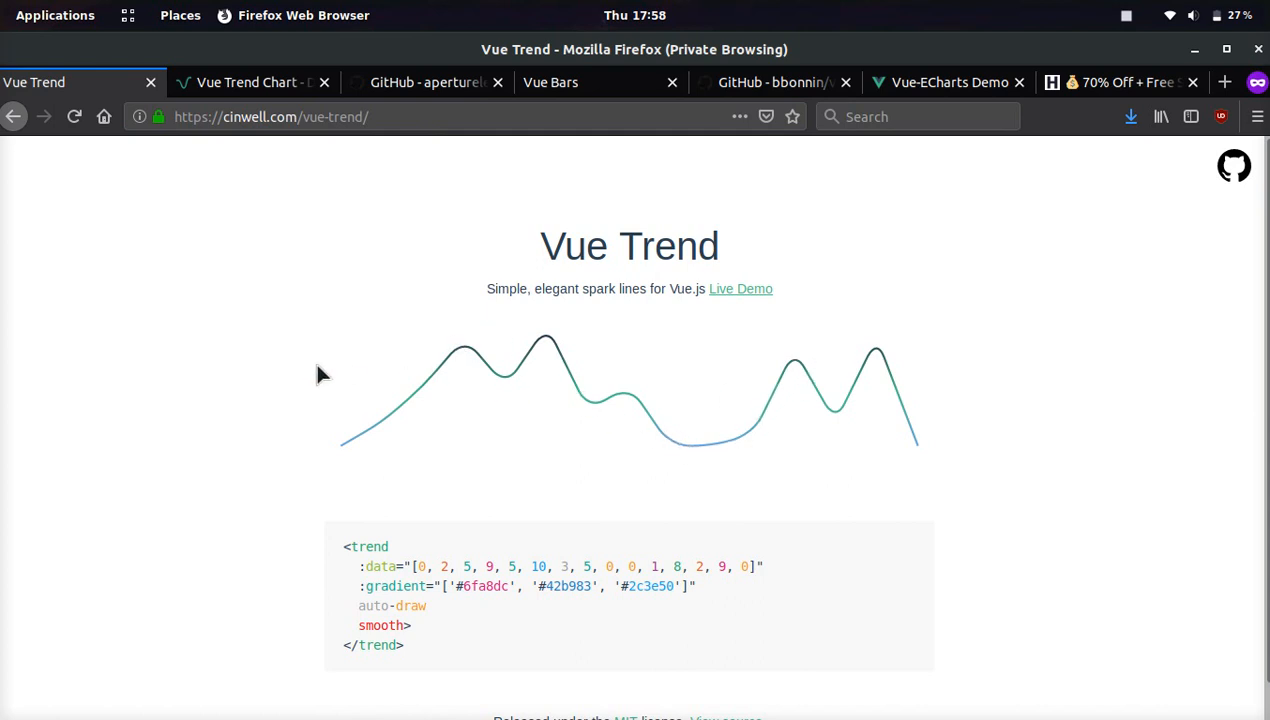
mouse_move(450, 423)
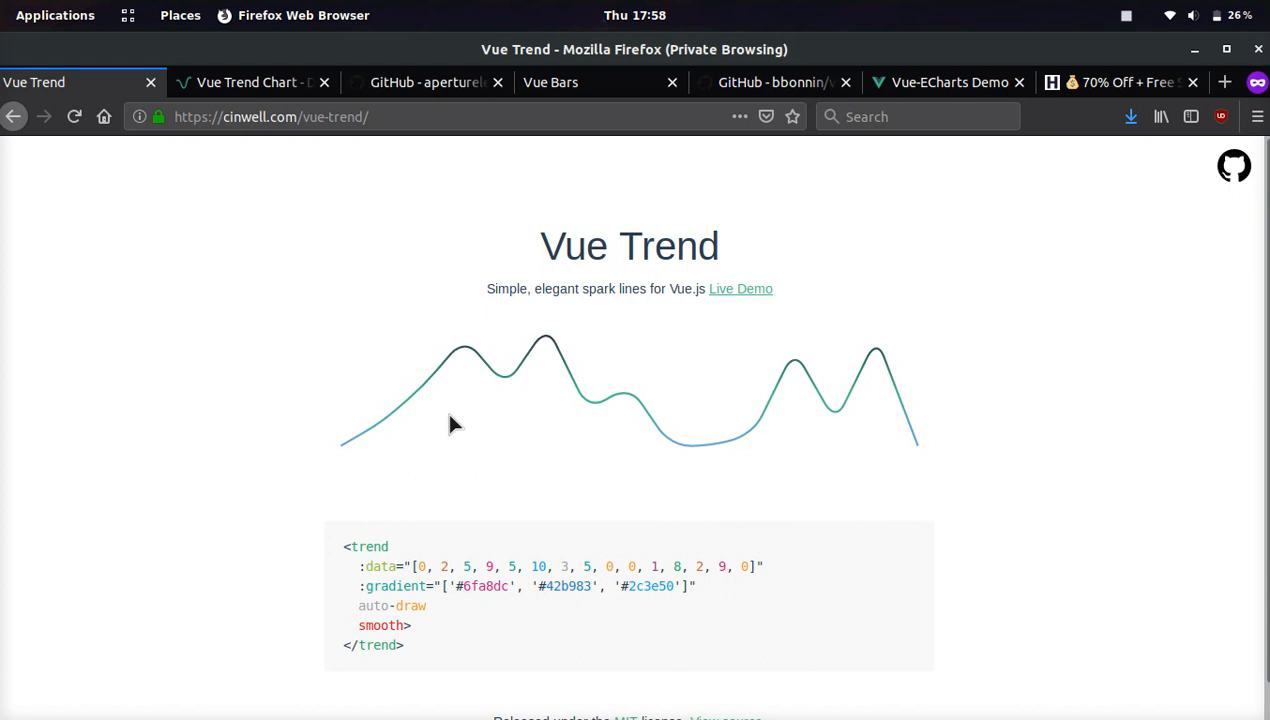
mouse_move(530, 412)
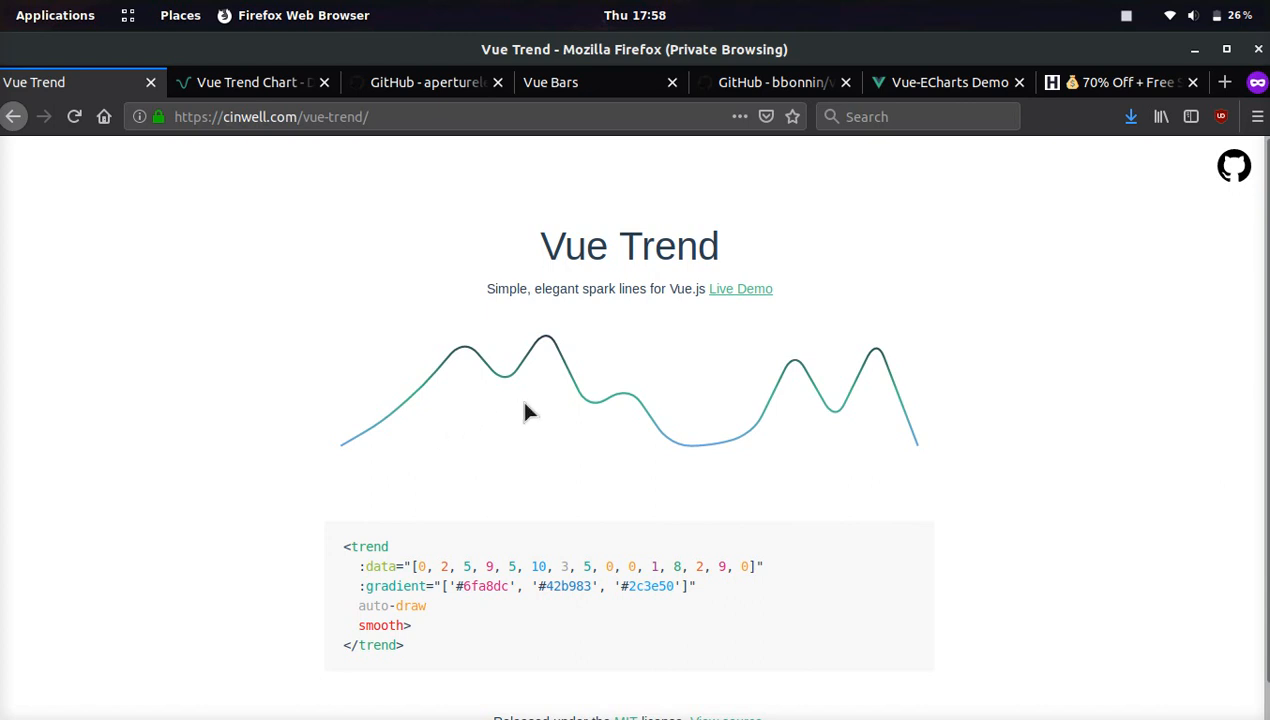
mouse_move(570, 418)
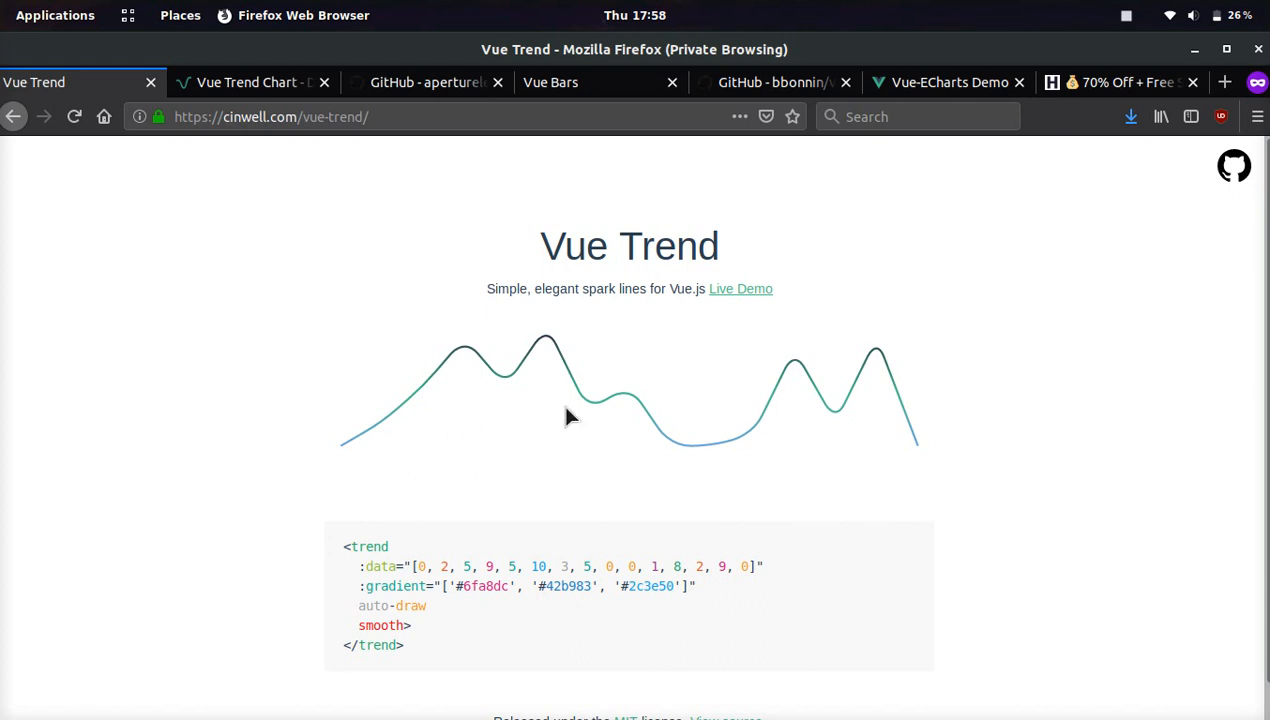
Switch to the SiteGround promo tab, then to the Vue Trend Chart BTC demo page
click(1120, 82)
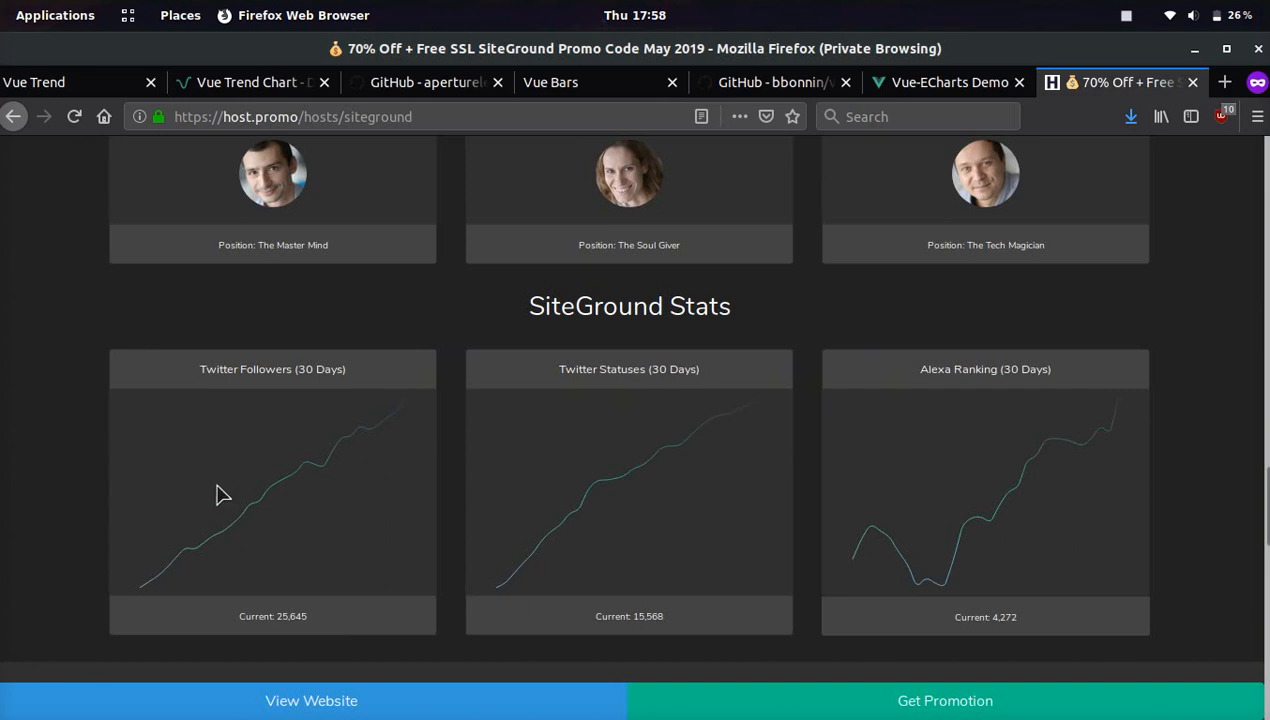
mouse_move(365, 500)
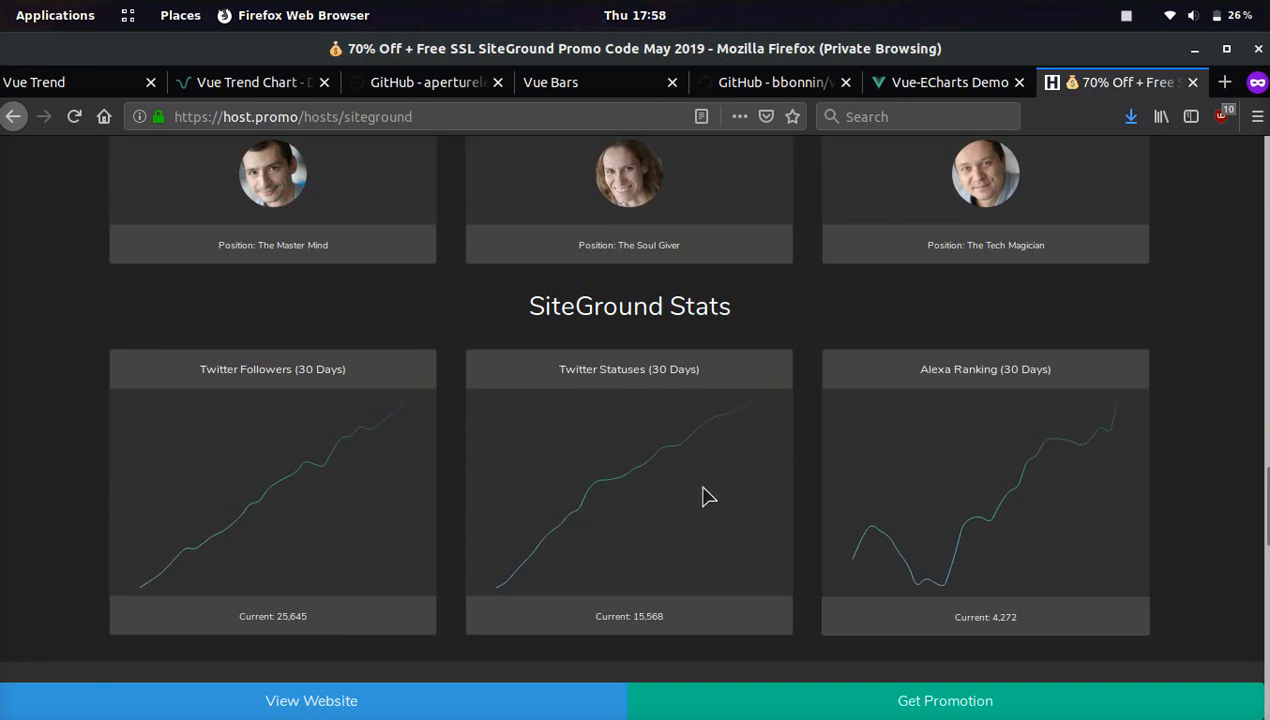
mouse_move(1063, 449)
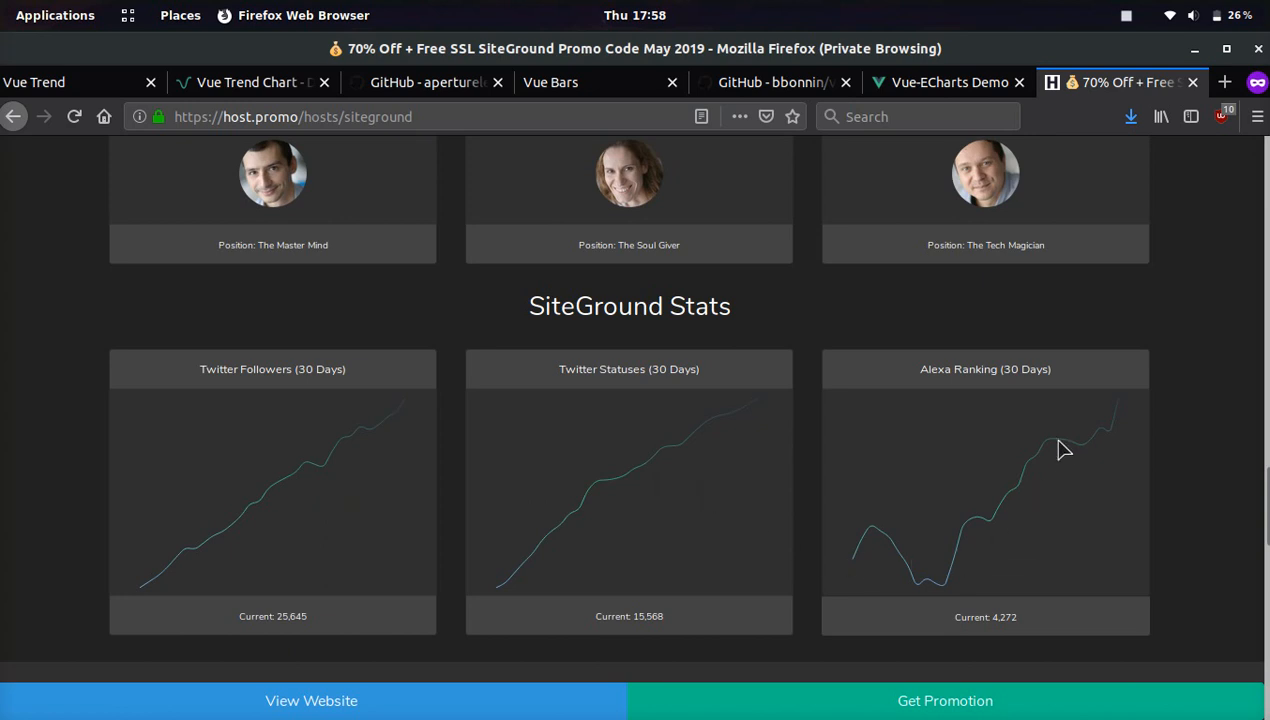
click(34, 82)
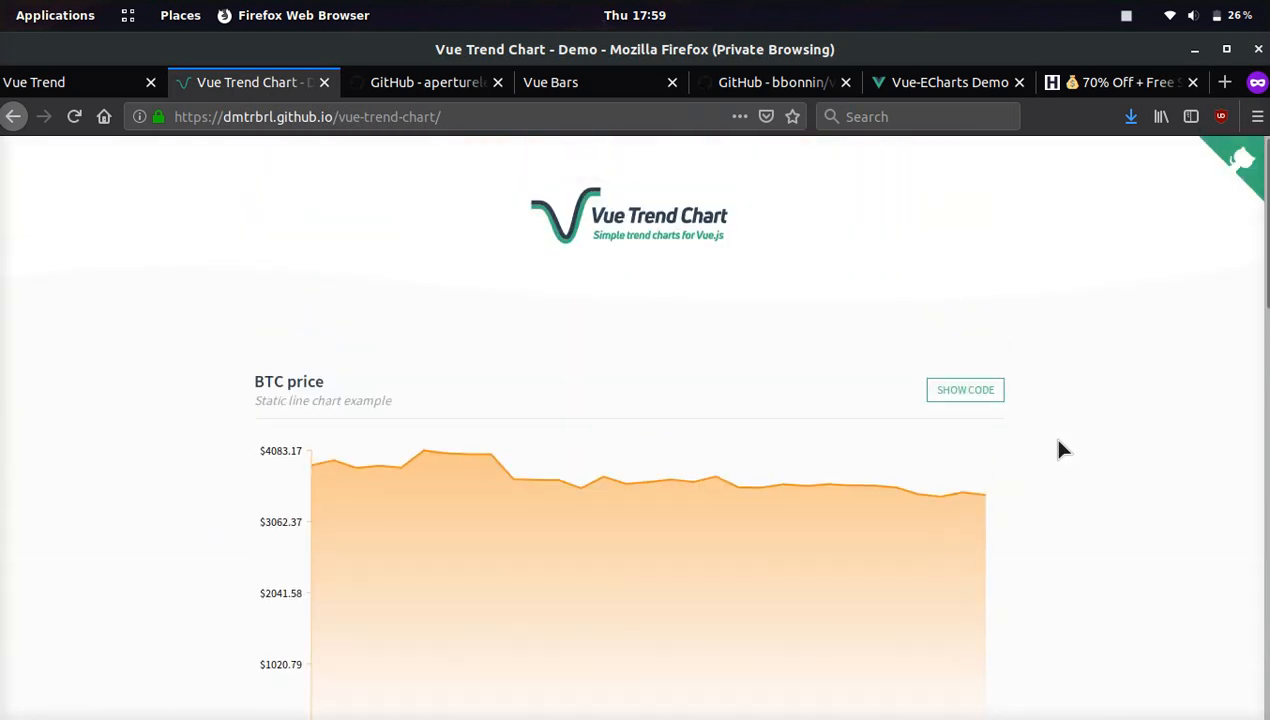
scroll(down, 3)
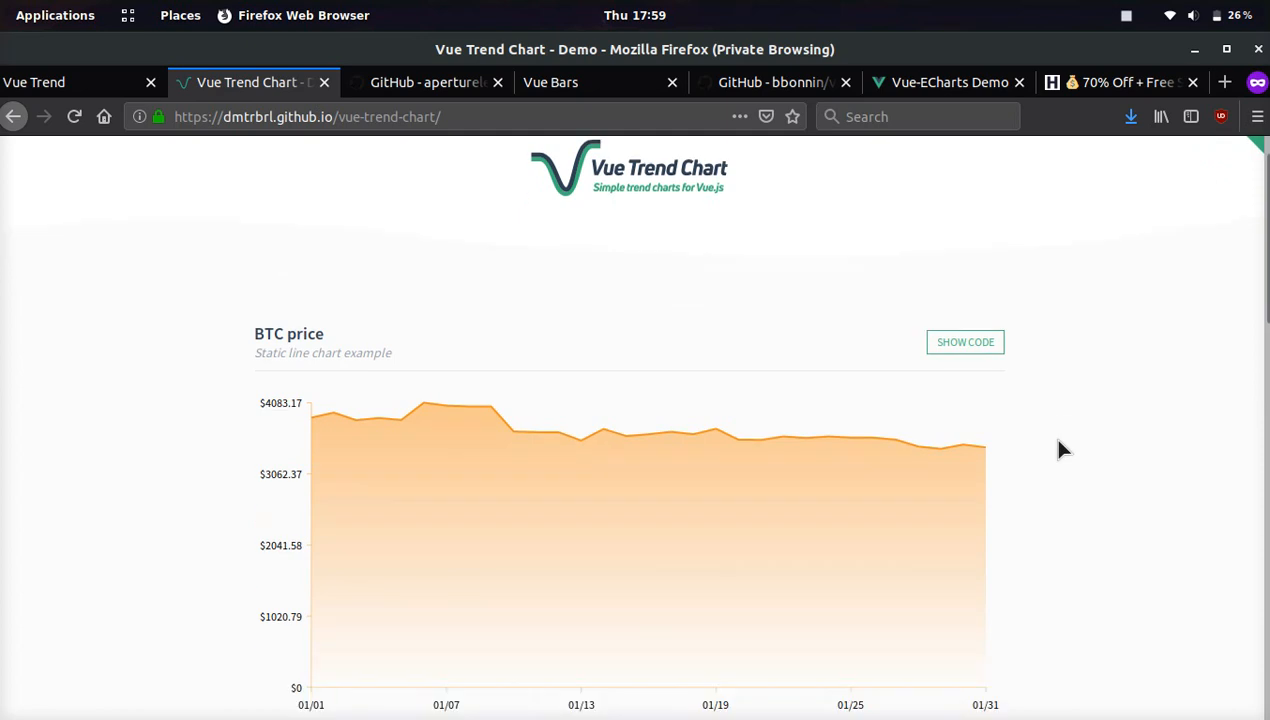
mouse_move(233, 407)
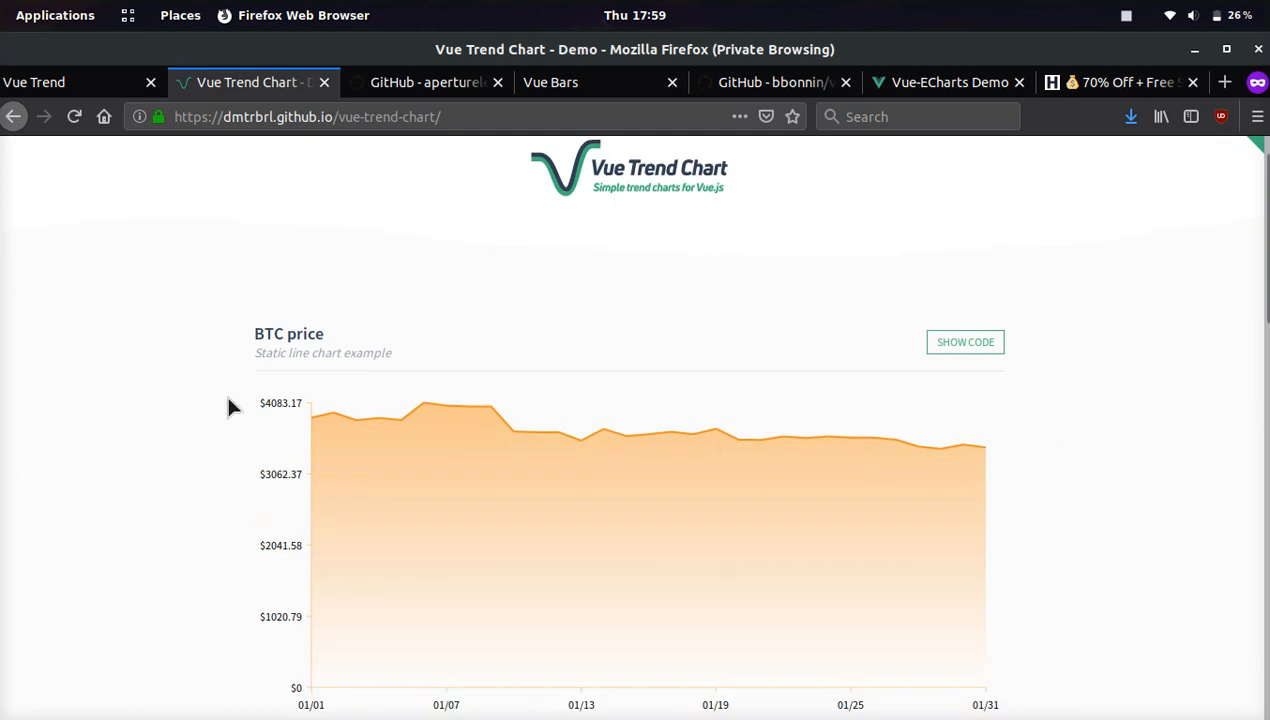
scroll(down, 3)
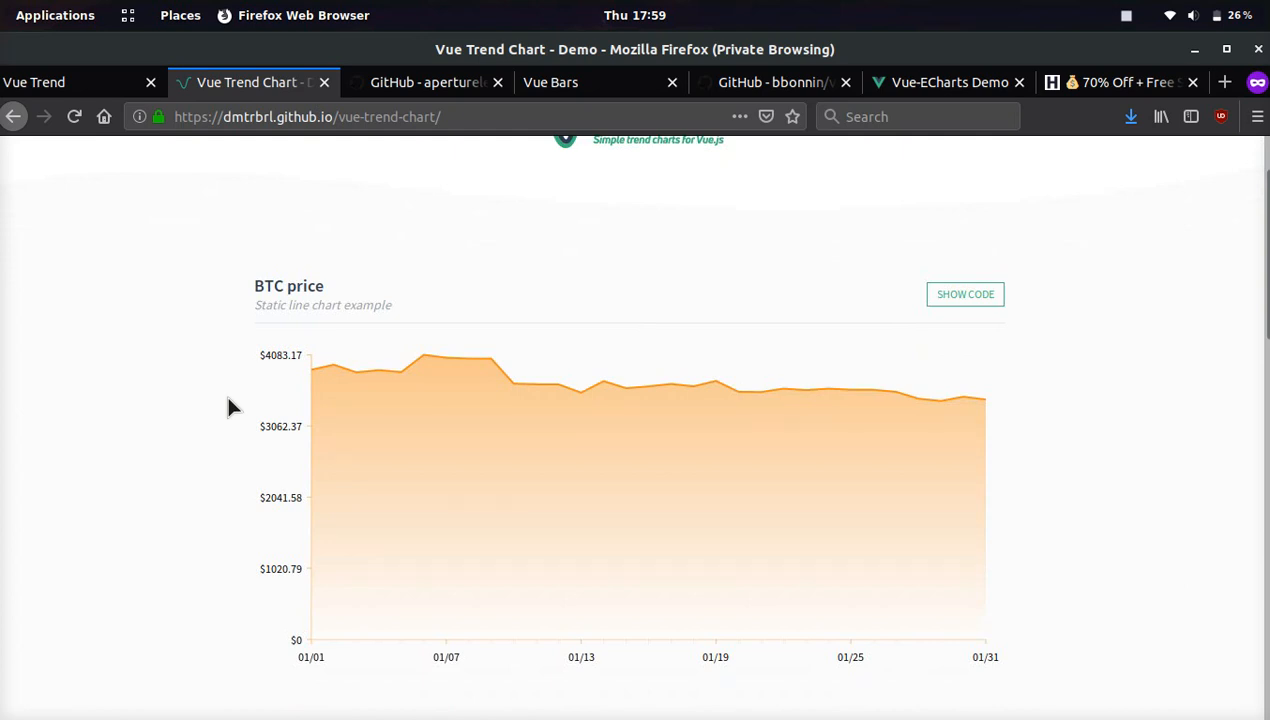
scroll(down, 3)
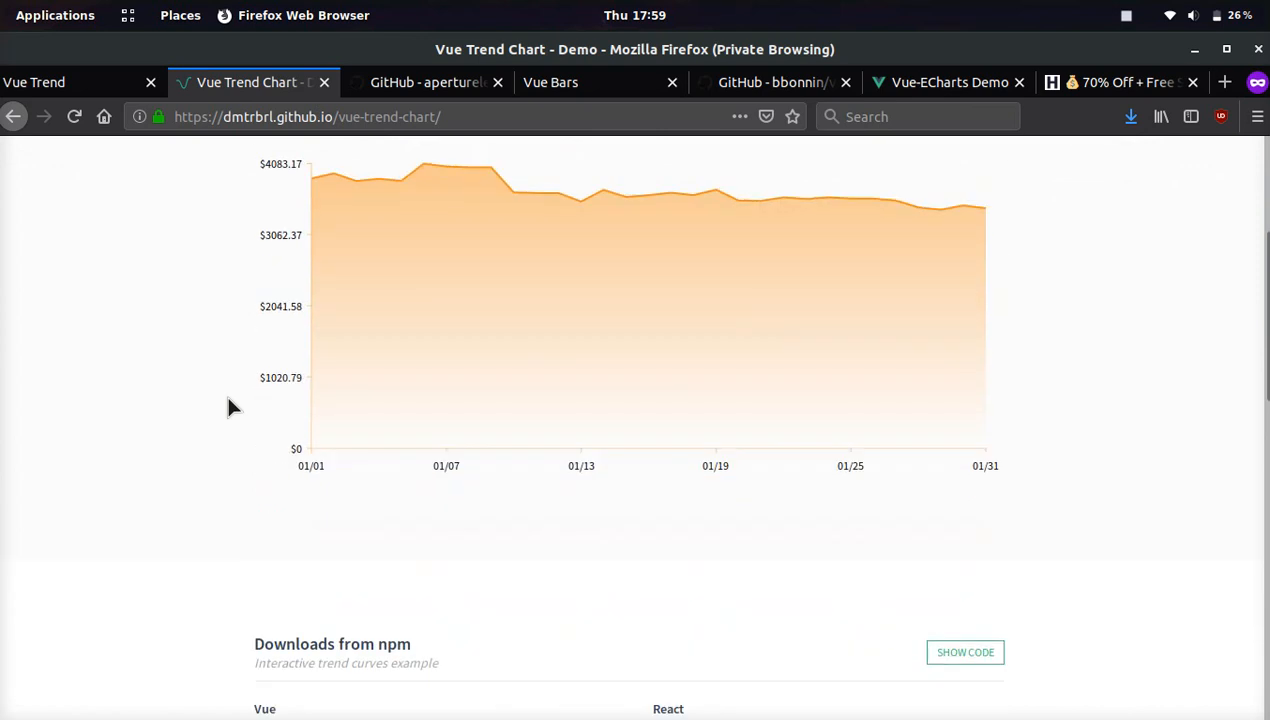
scroll(down, 3)
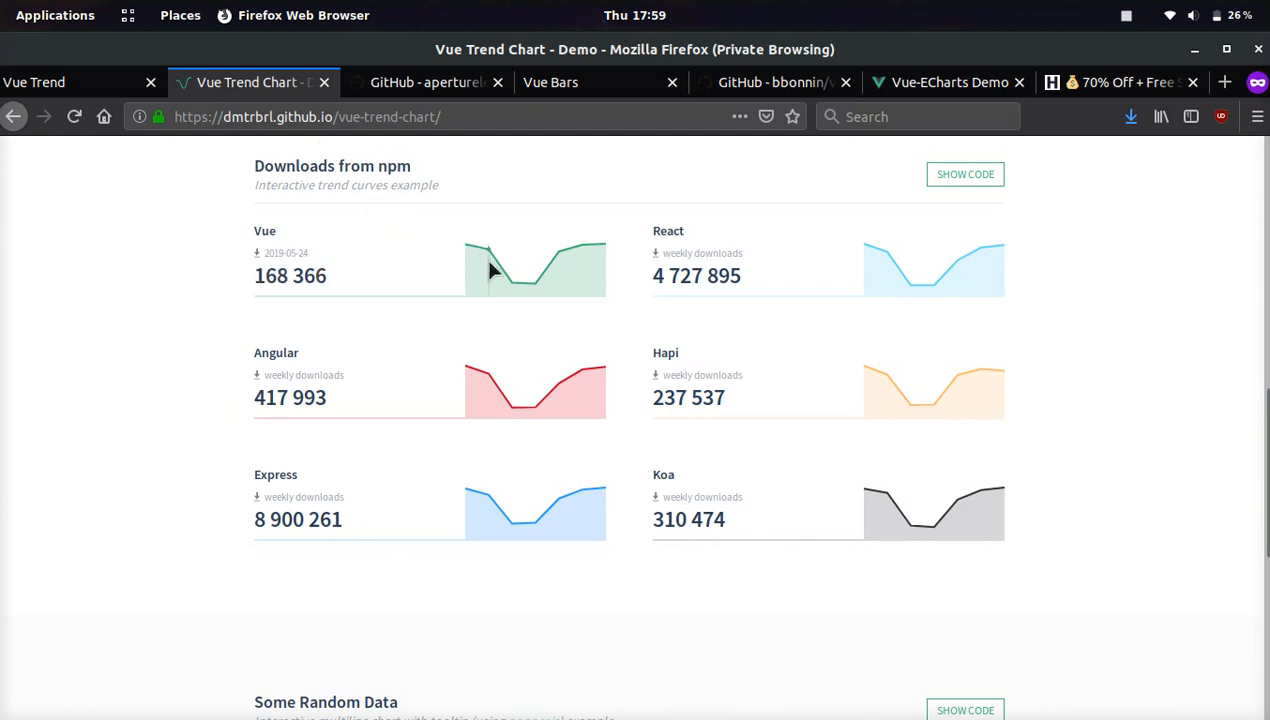
mouse_move(540, 290)
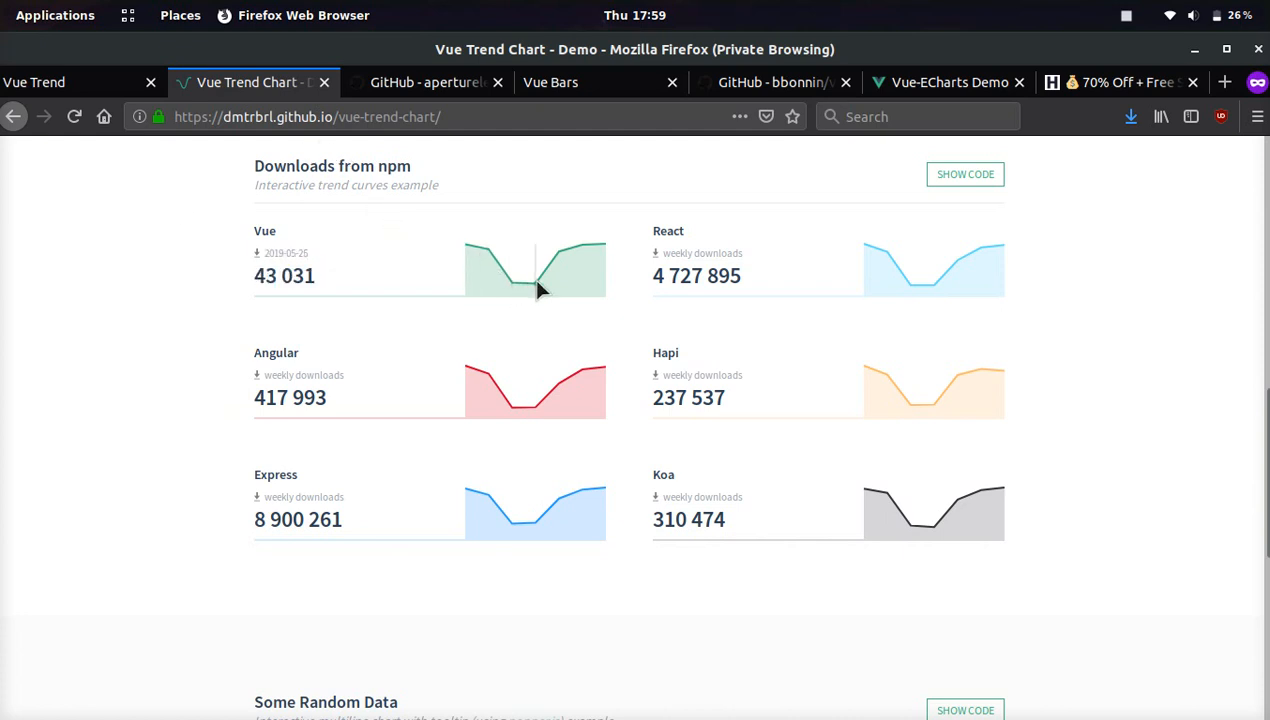
mouse_move(590, 265)
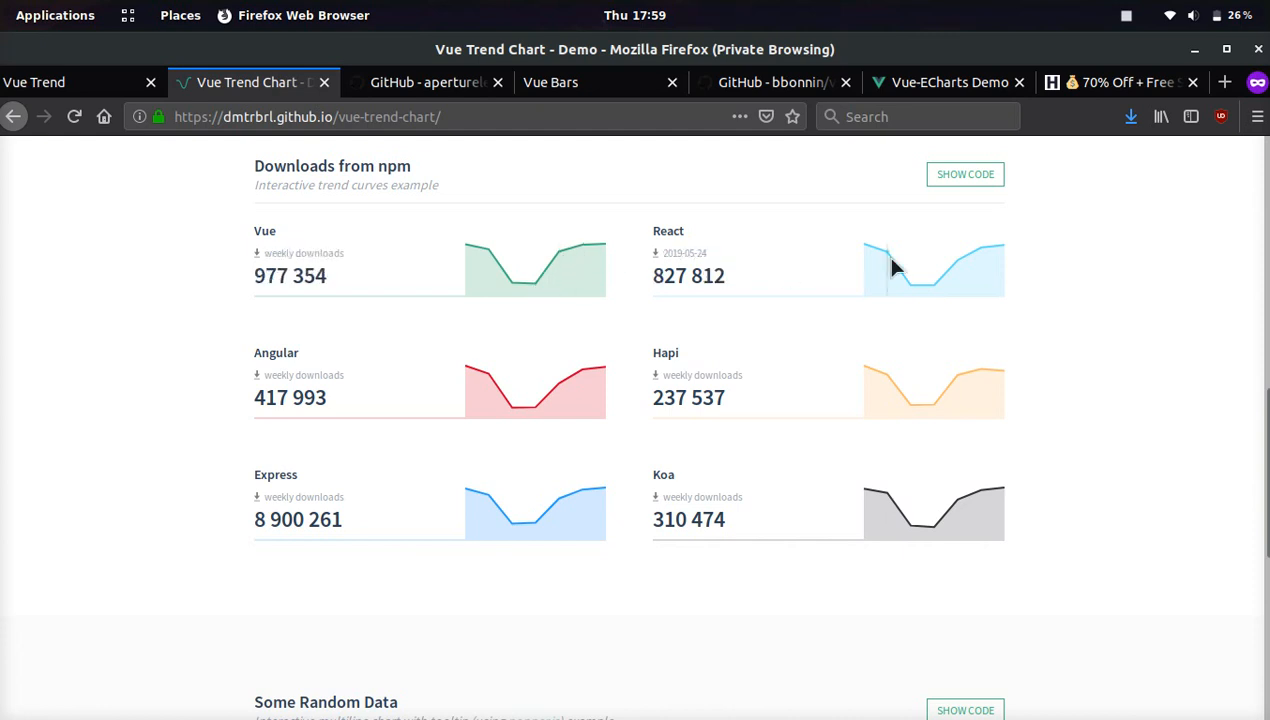
mouse_move(980, 280)
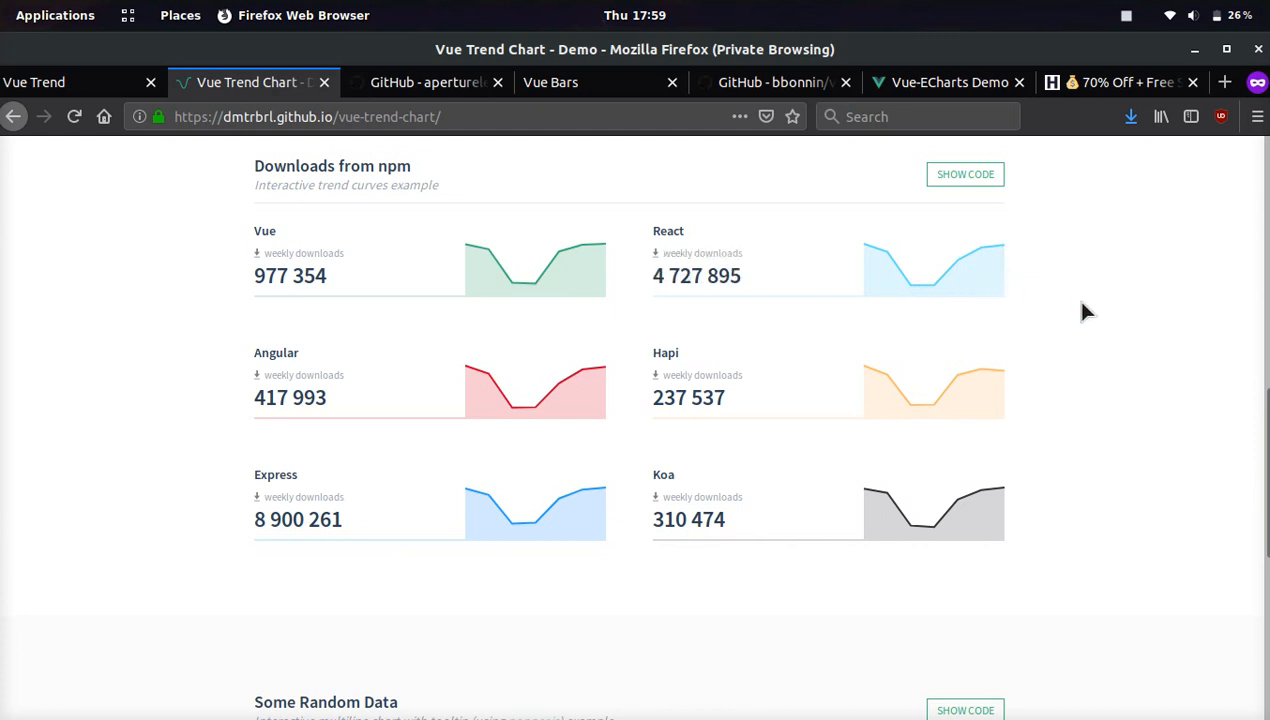
scroll(down, 3)
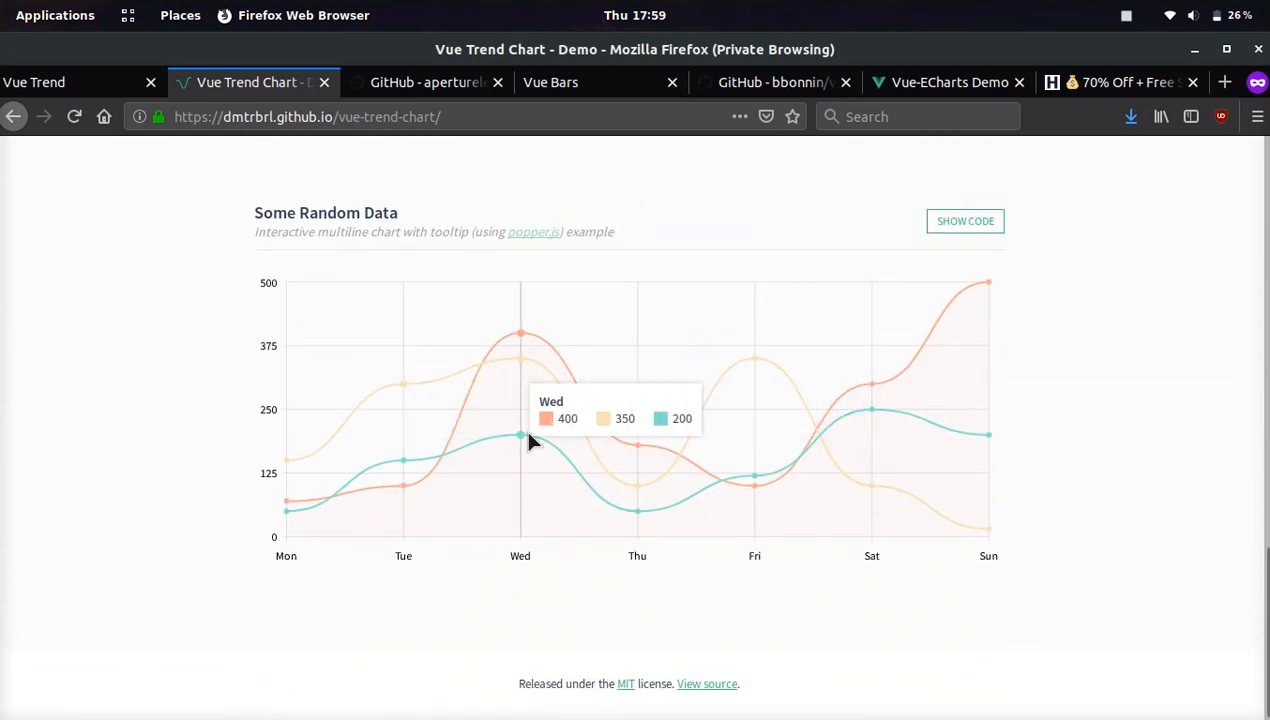
mouse_move(1175, 422)
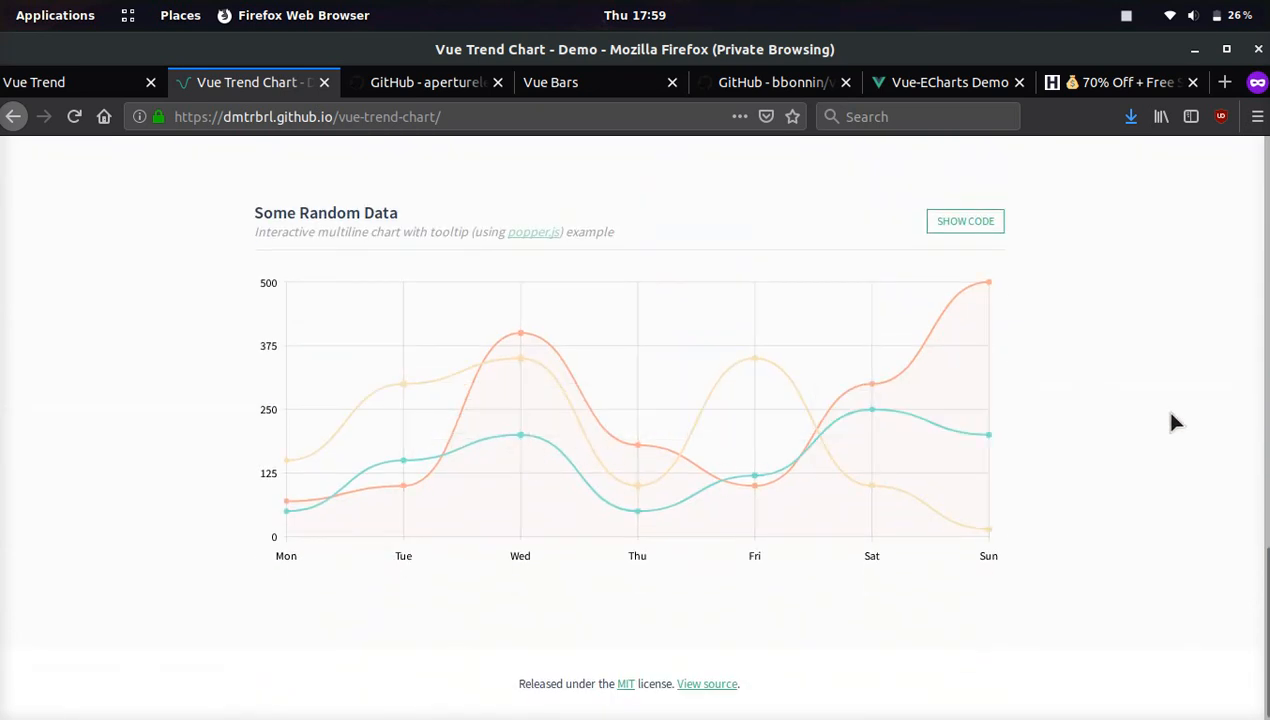
Switch to the GitHub apertureless/vue-chartjs repository tab
click(427, 82)
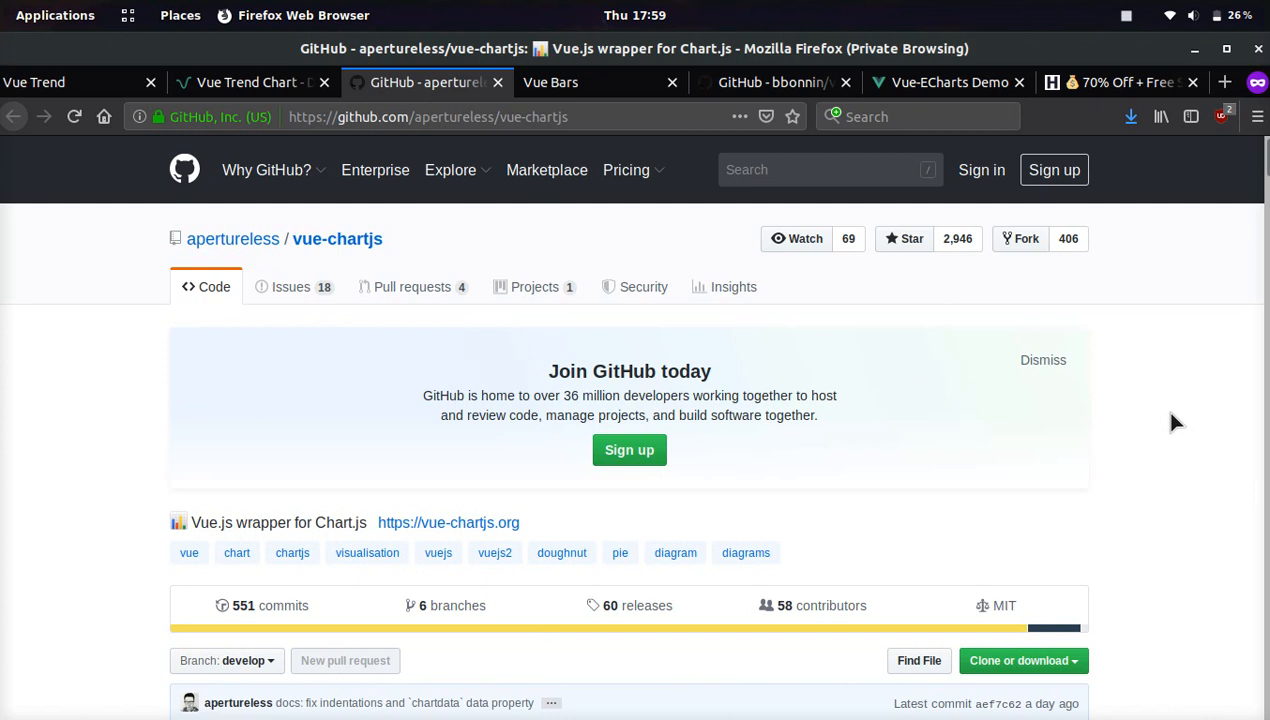
scroll(down, 3)
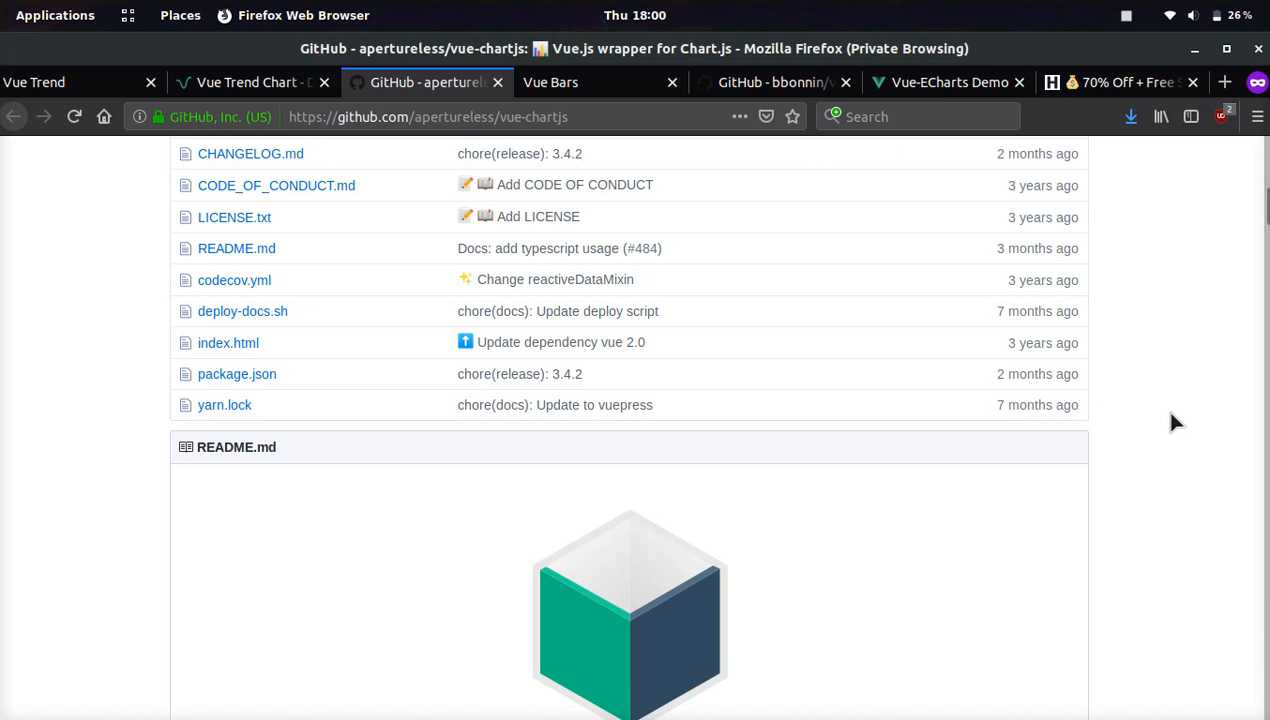
scroll(down, 3)
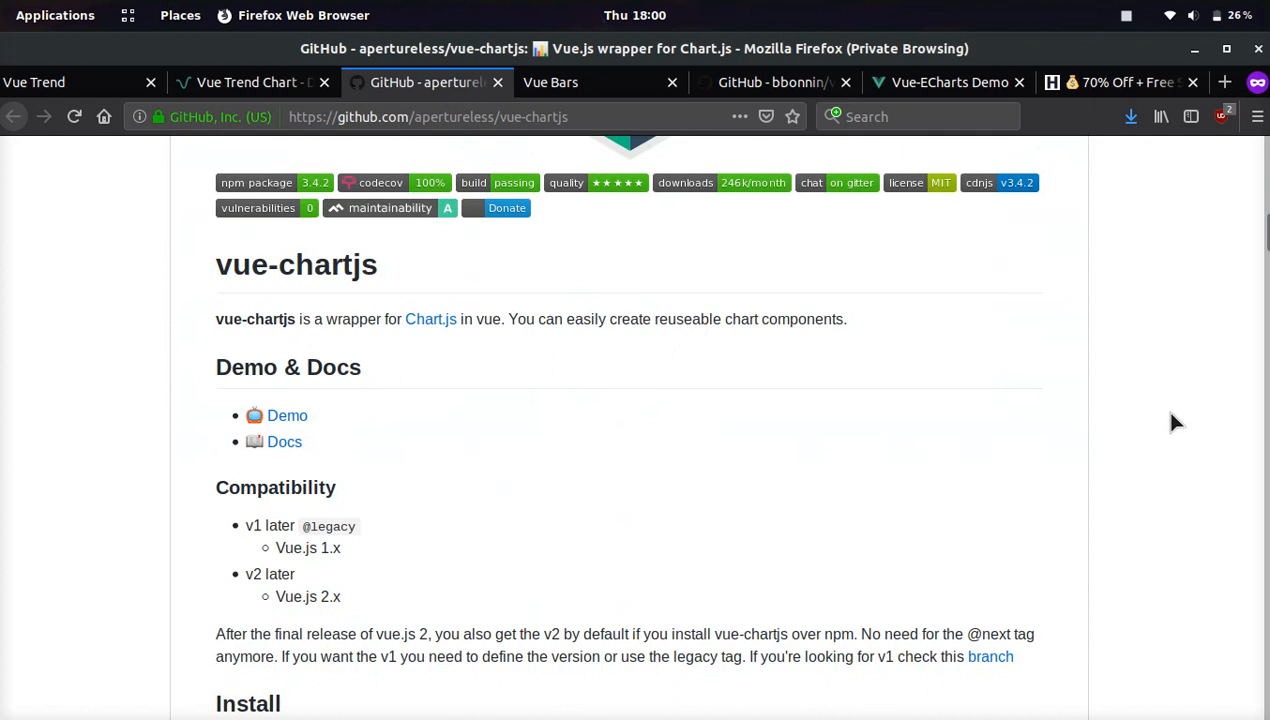
scroll(down, 3)
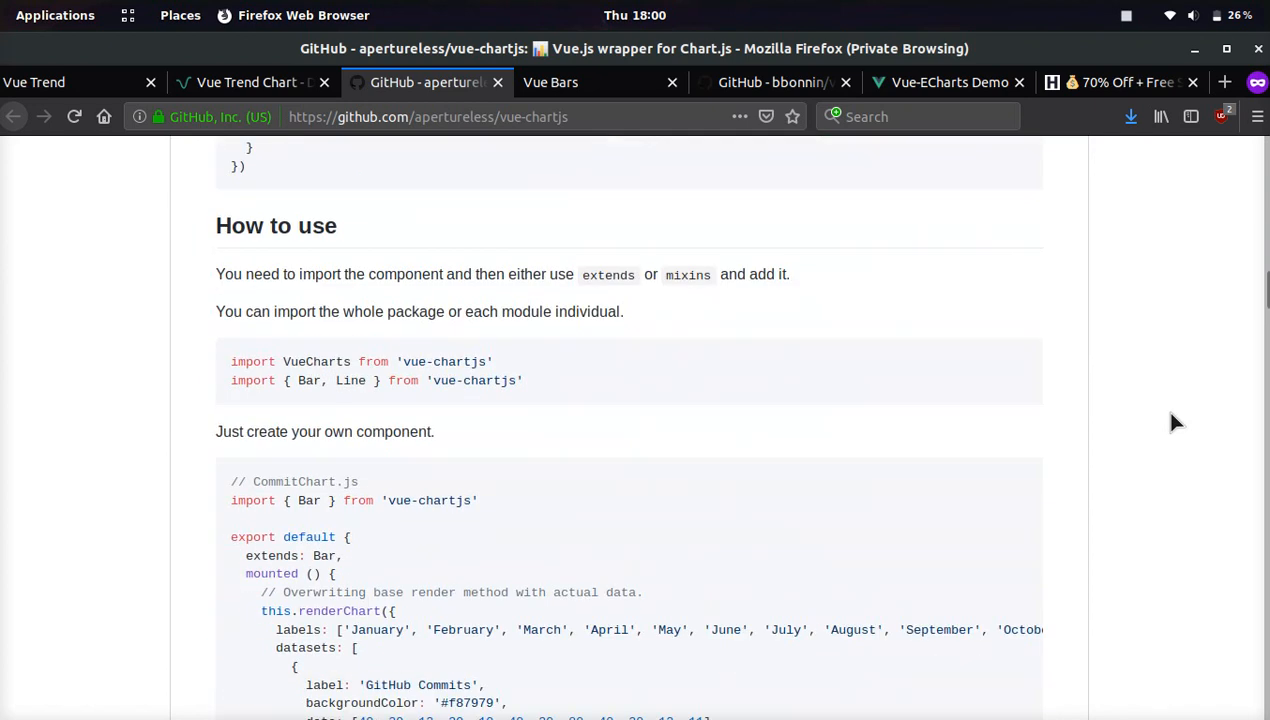
scroll(down, 3)
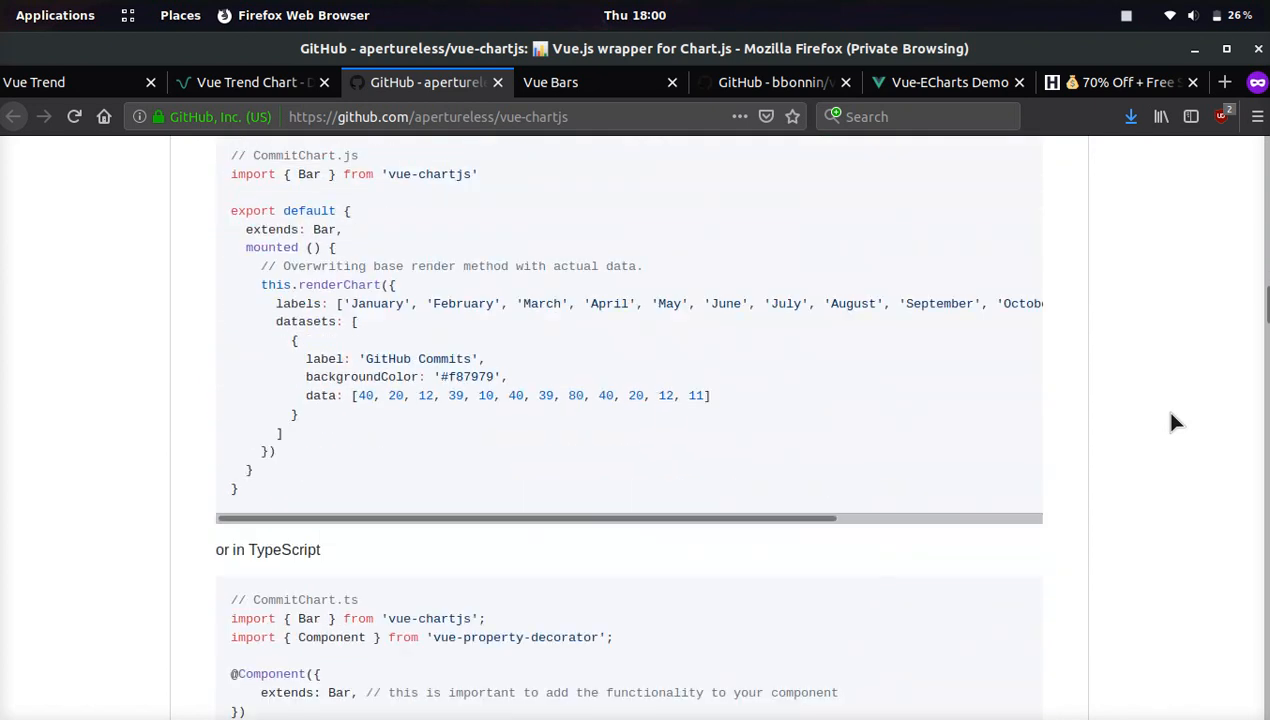
scroll(down, 3)
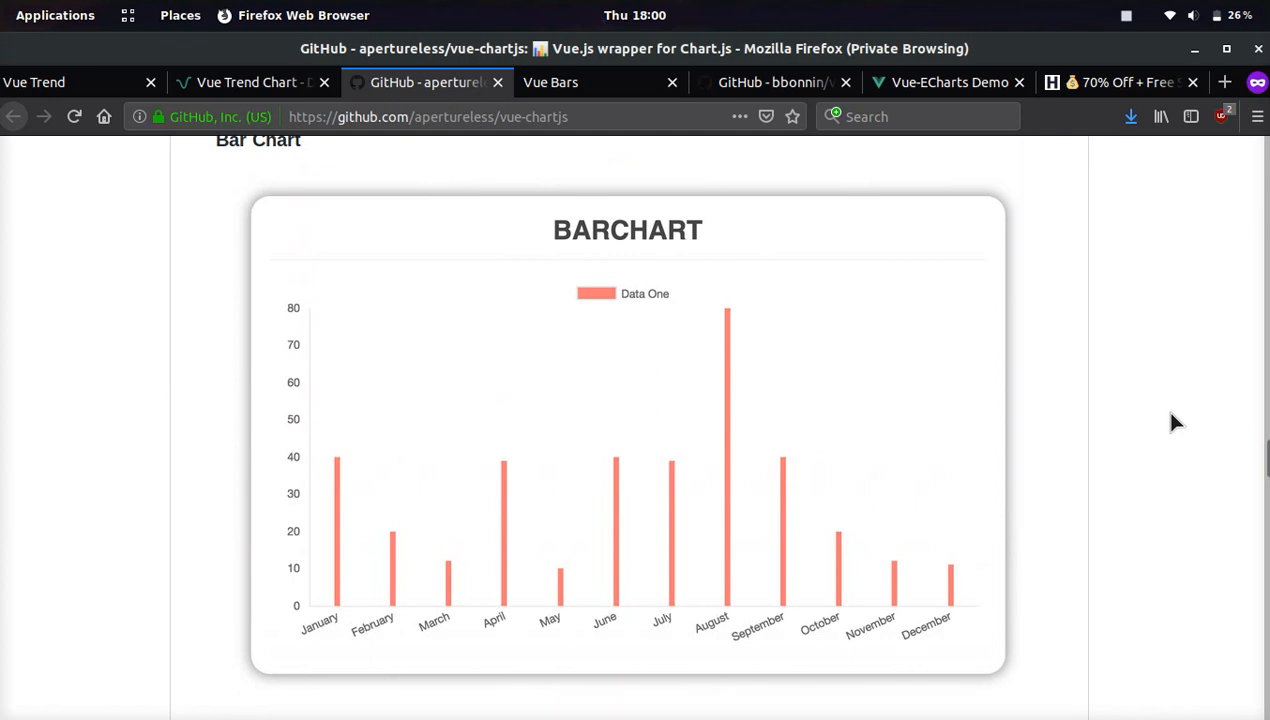
Scroll the vue-chartjs README sample charts toward the License, then switch to Vue Bars
scroll(down, 3)
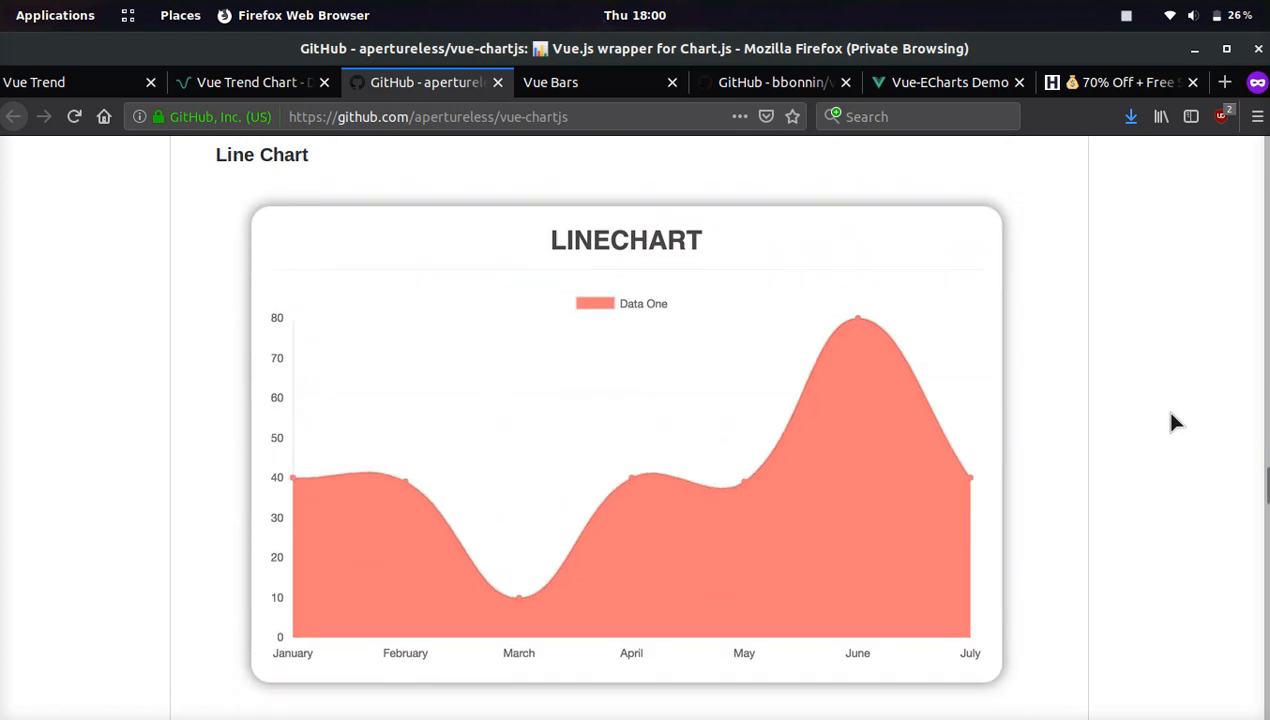
scroll(down, 3)
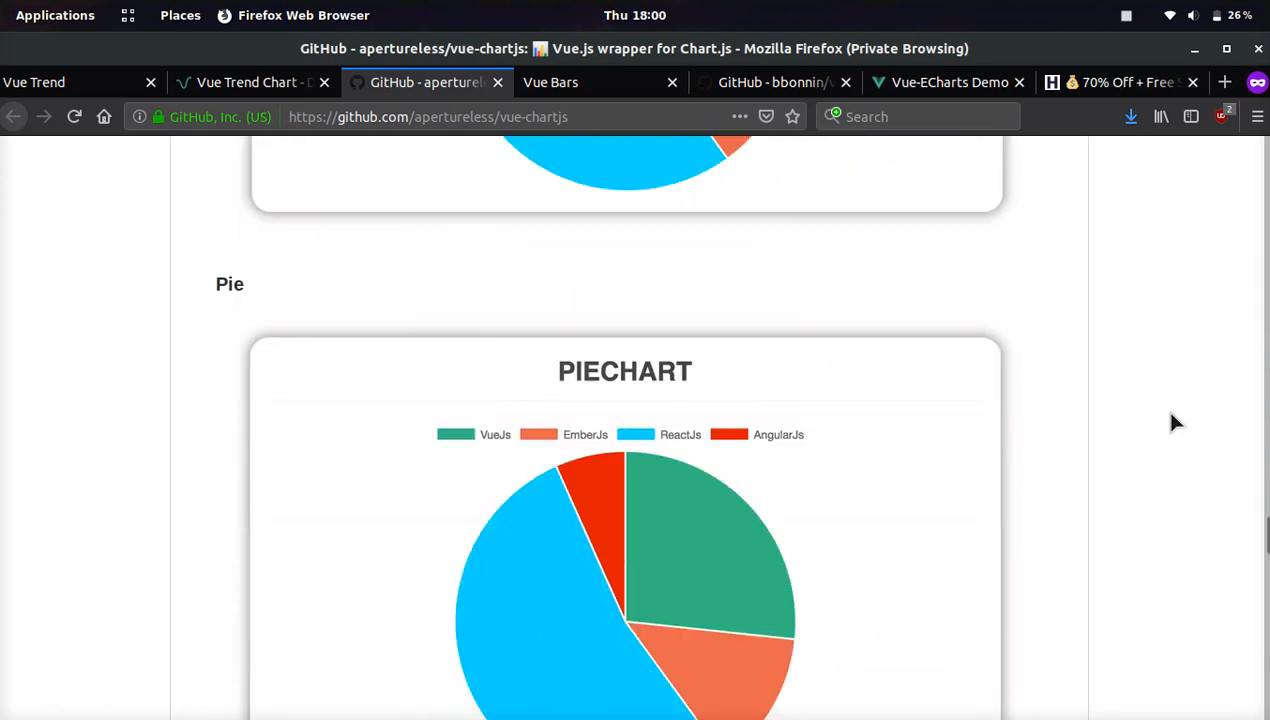
scroll(down, 3)
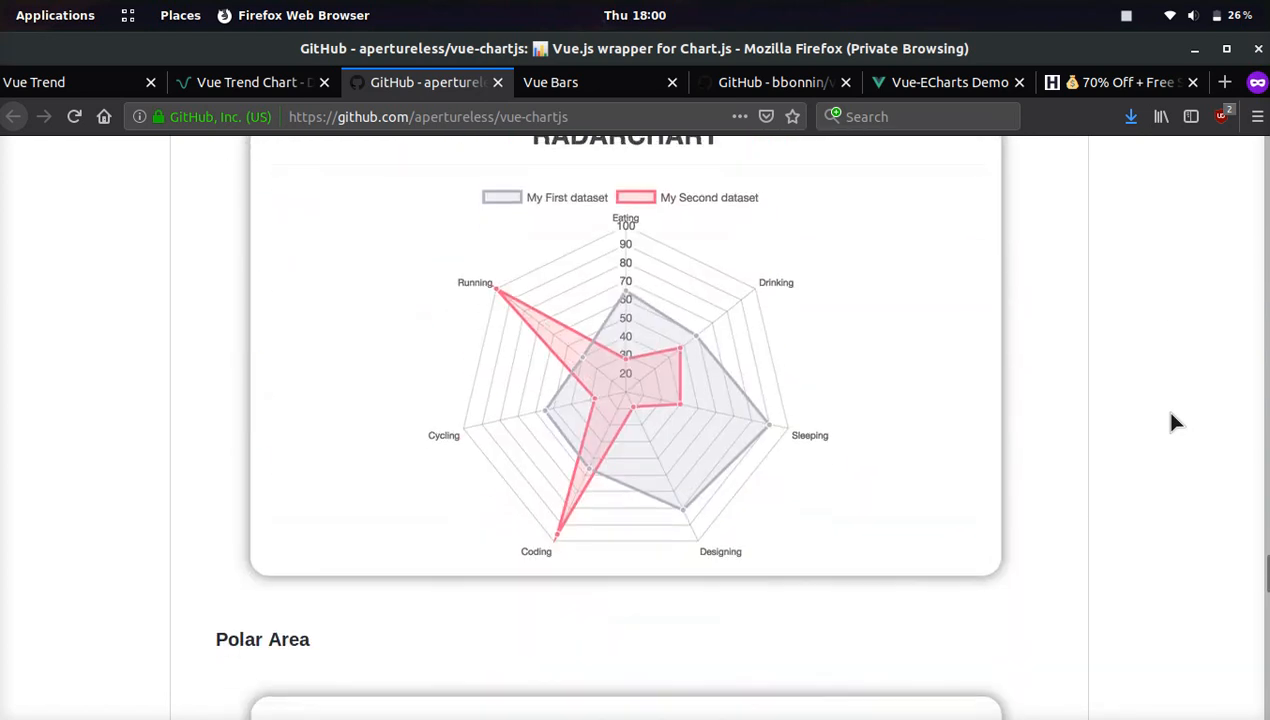
scroll(down, 3)
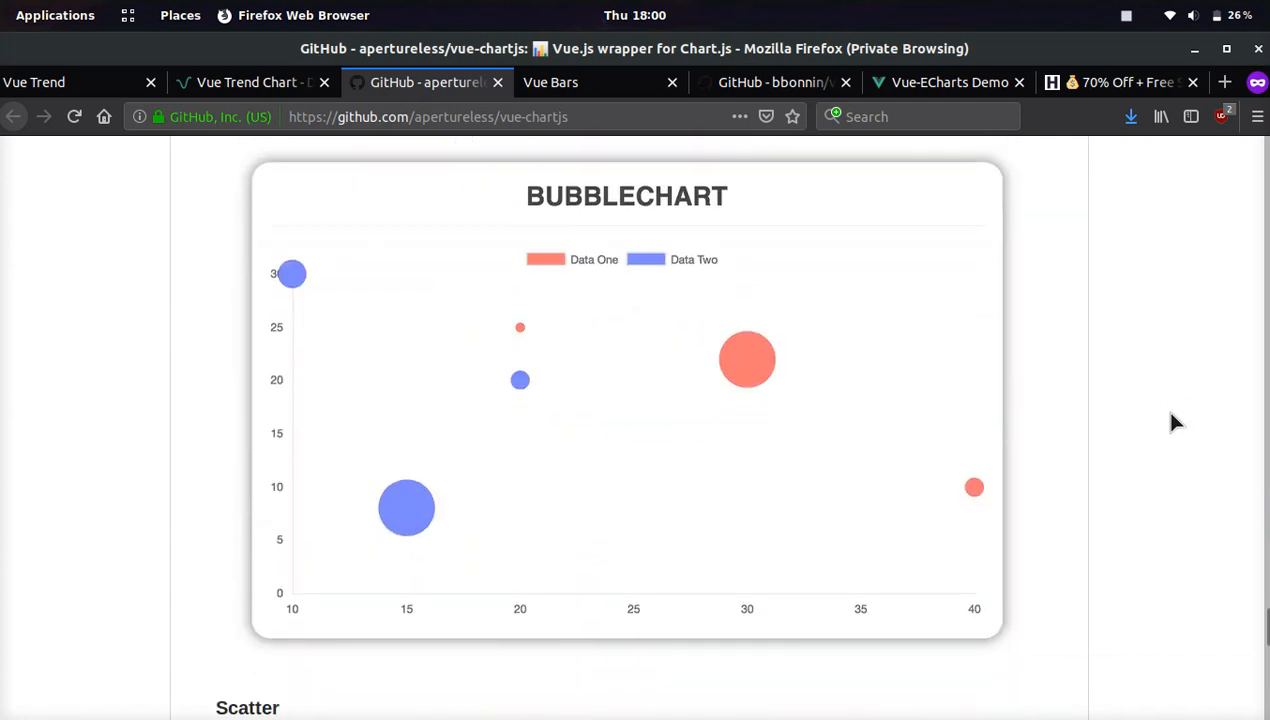
scroll(down, 3)
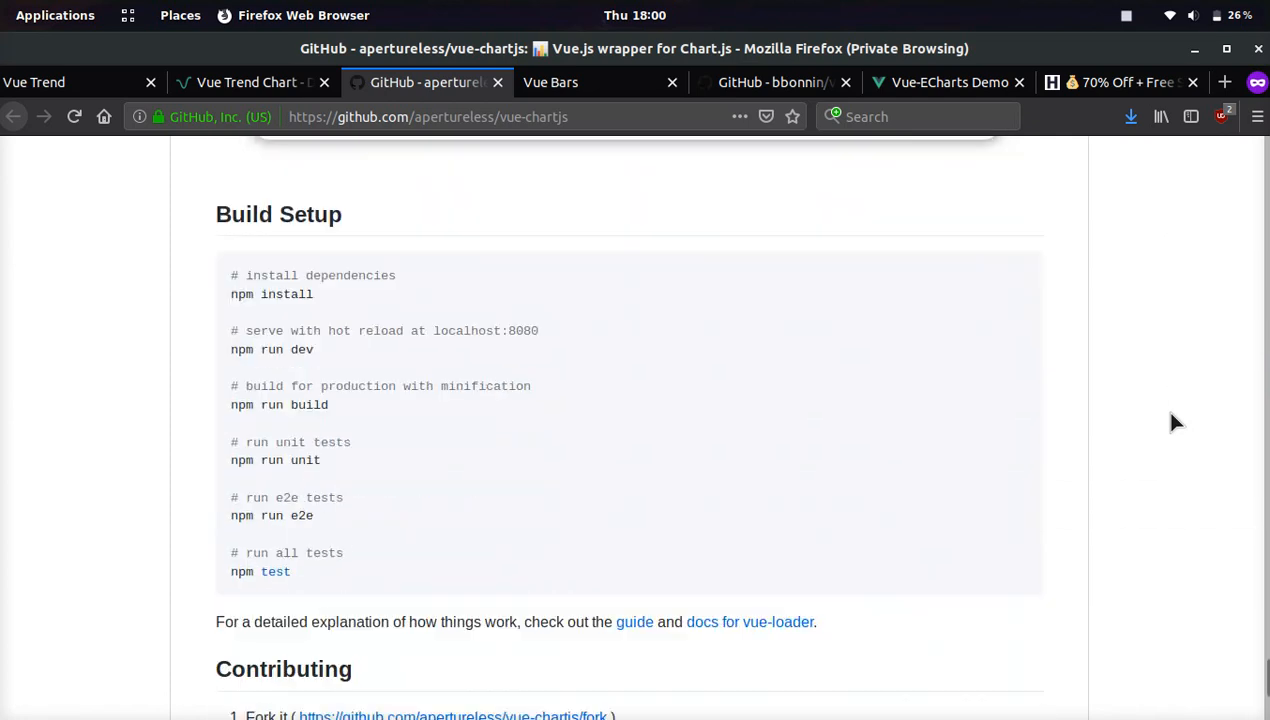
scroll(down, 3)
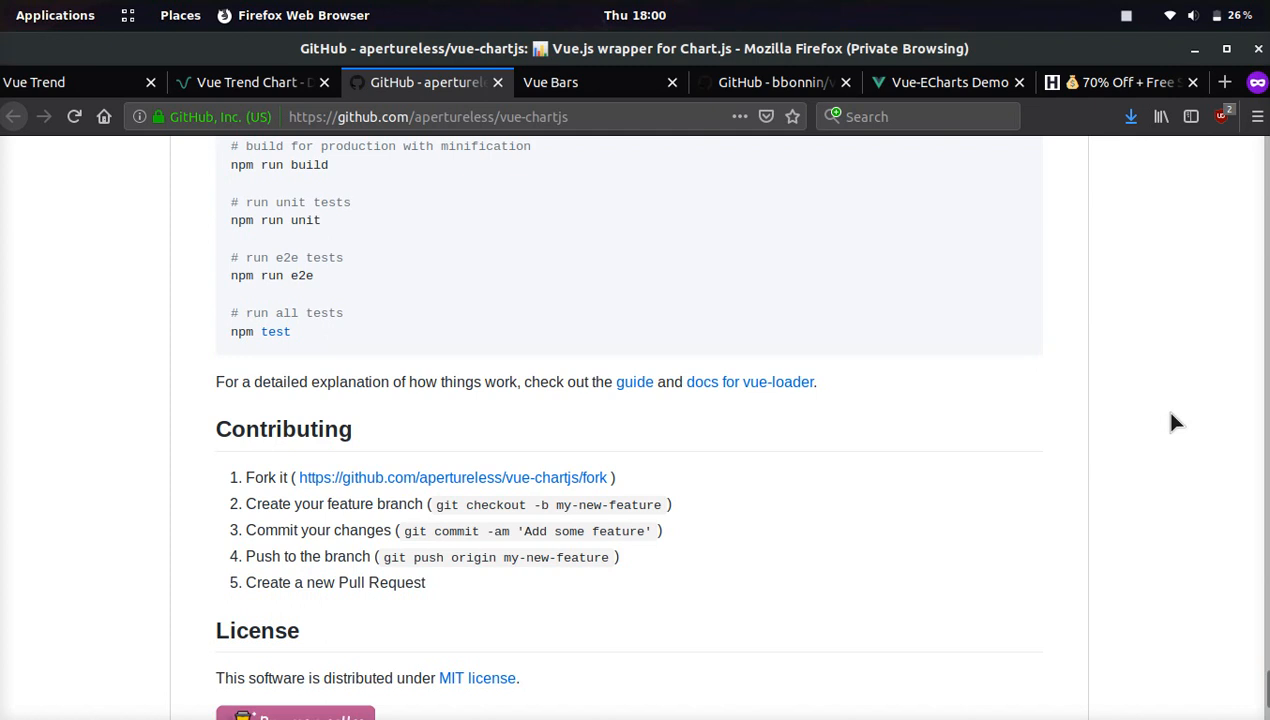
scroll(down, 3)
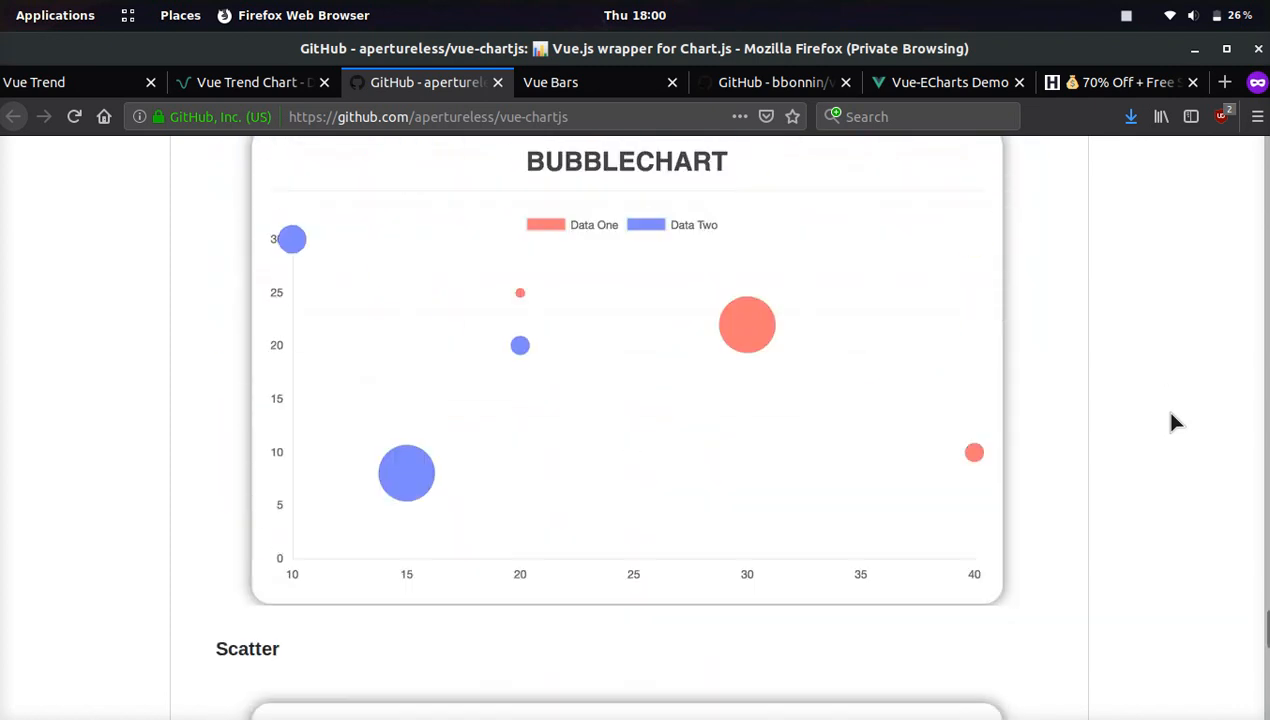
click(550, 82)
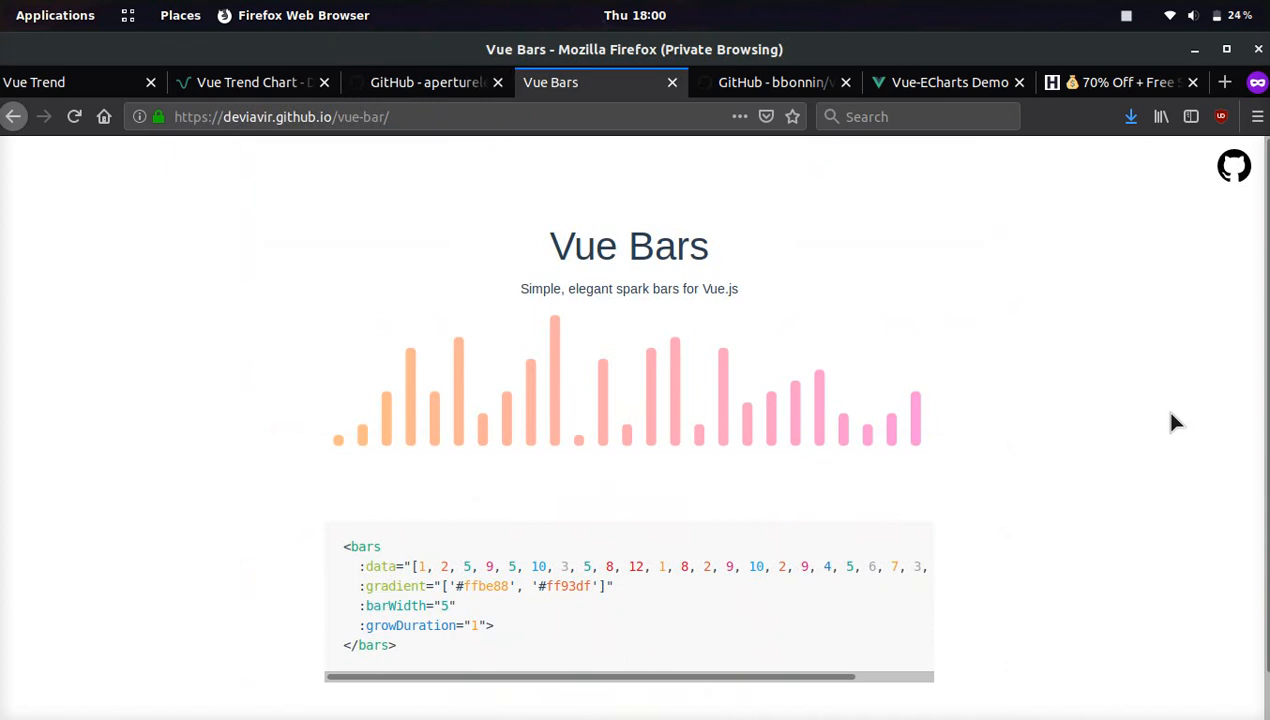
mouse_move(398, 244)
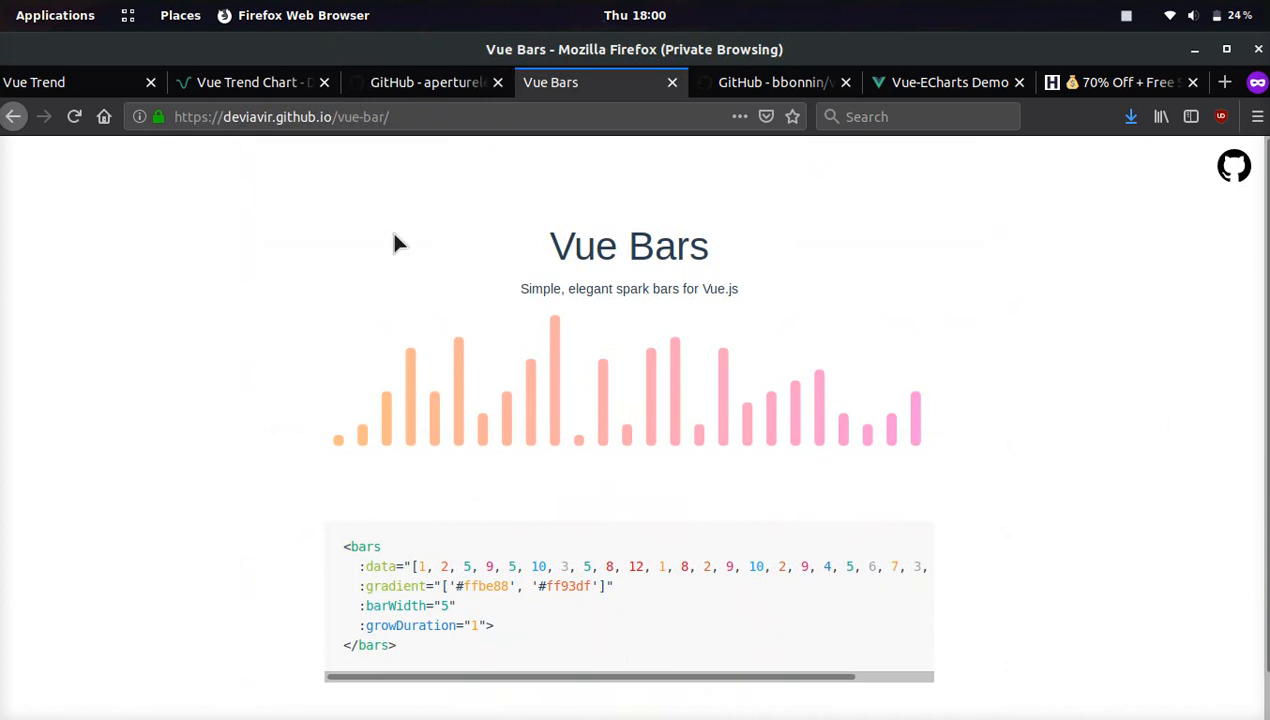
mouse_move(313, 474)
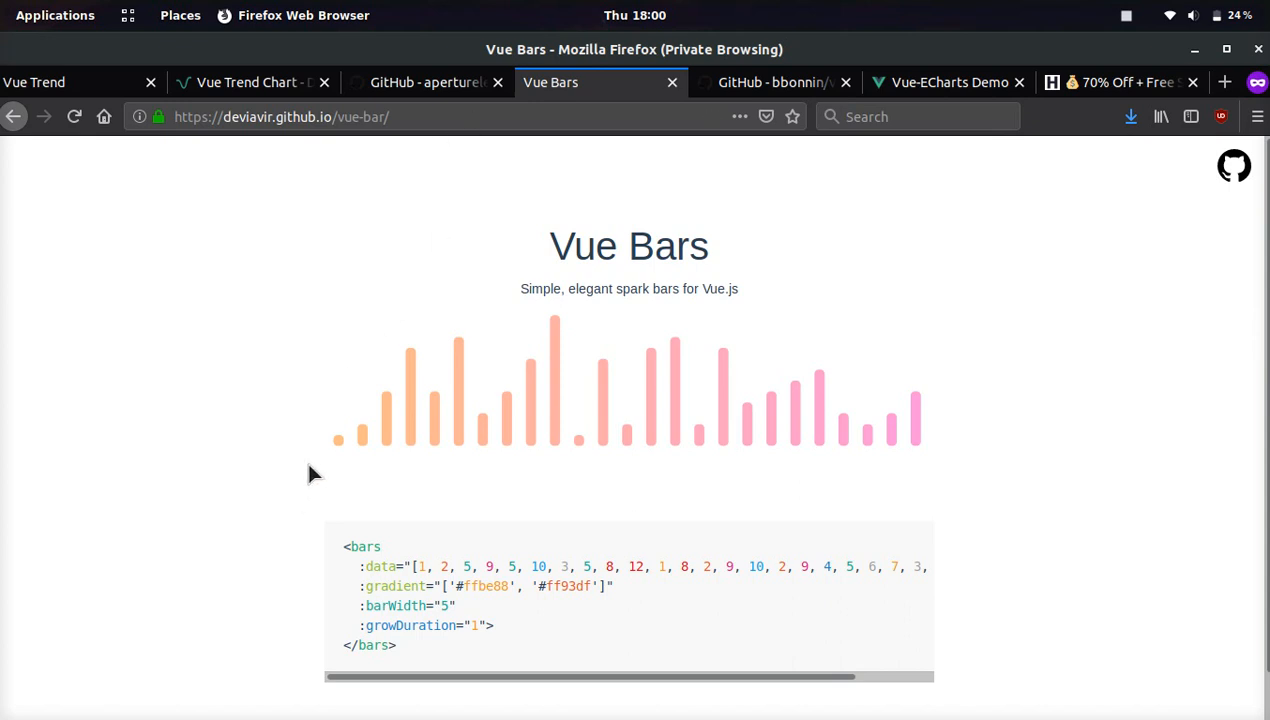
mouse_move(525, 142)
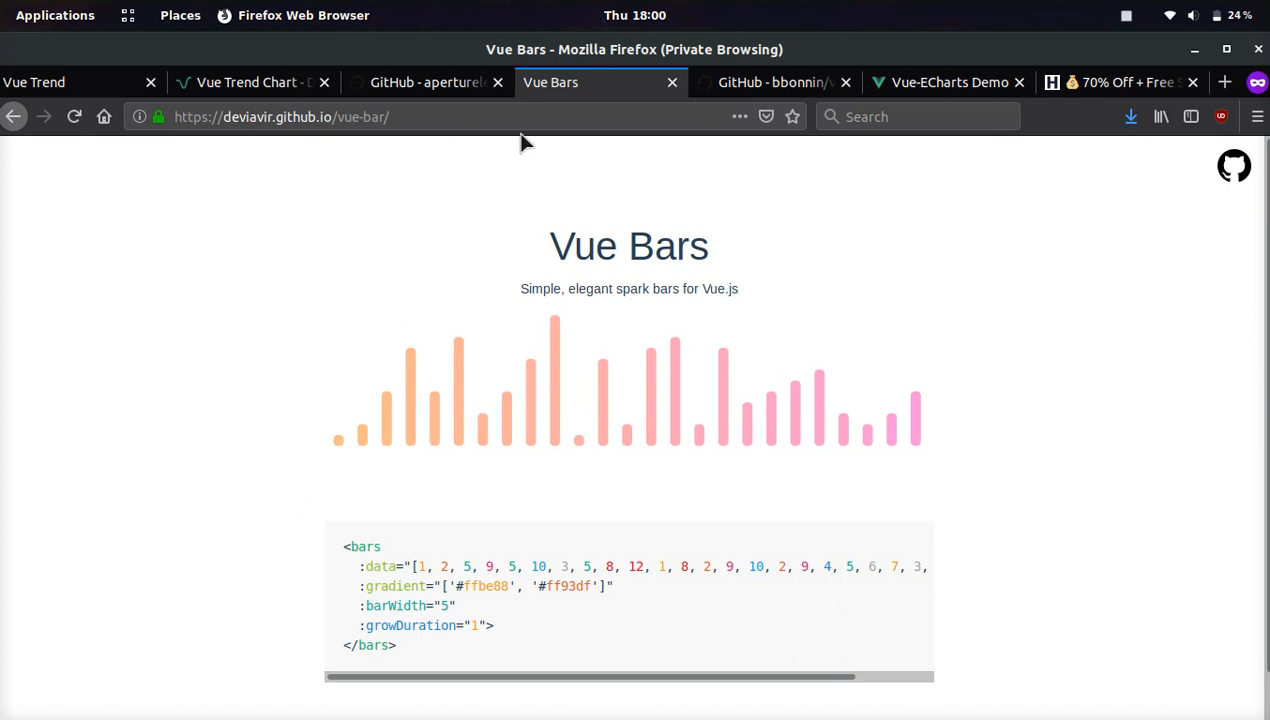
mouse_move(935, 423)
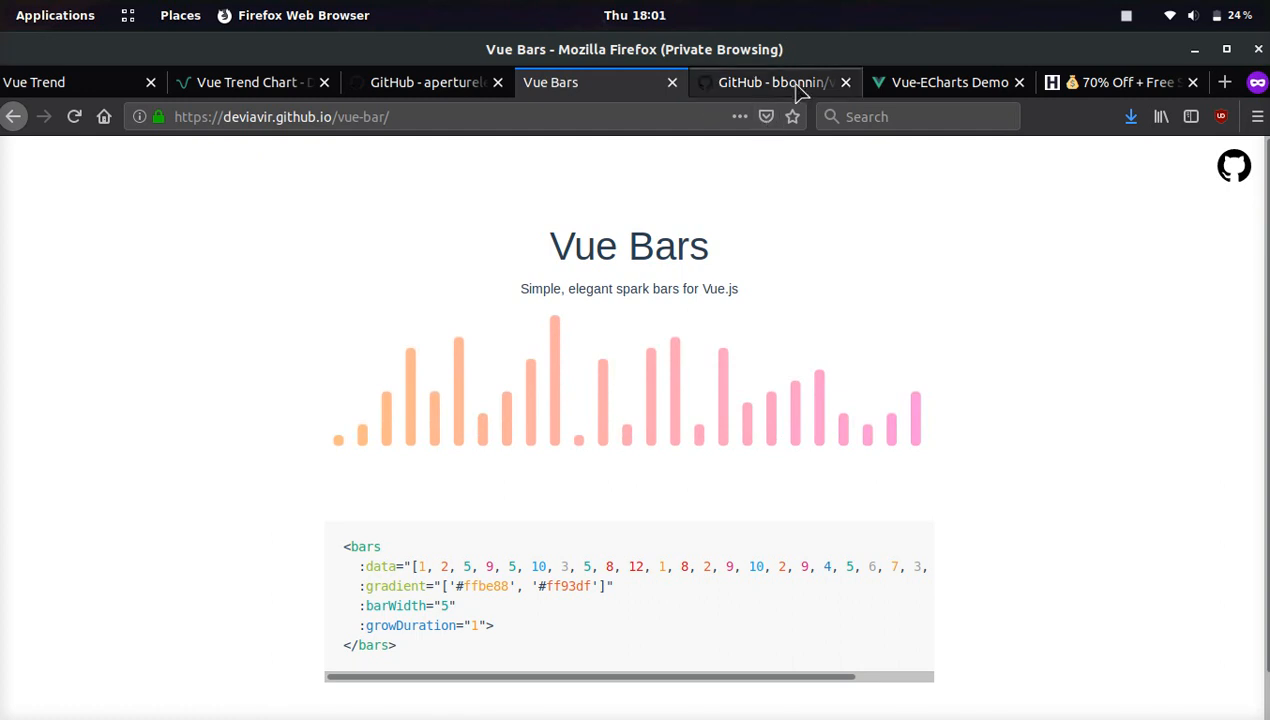
Open the bbonnin/vue-morris repository and scroll through its bar, line, area and donut examples
click(772, 82)
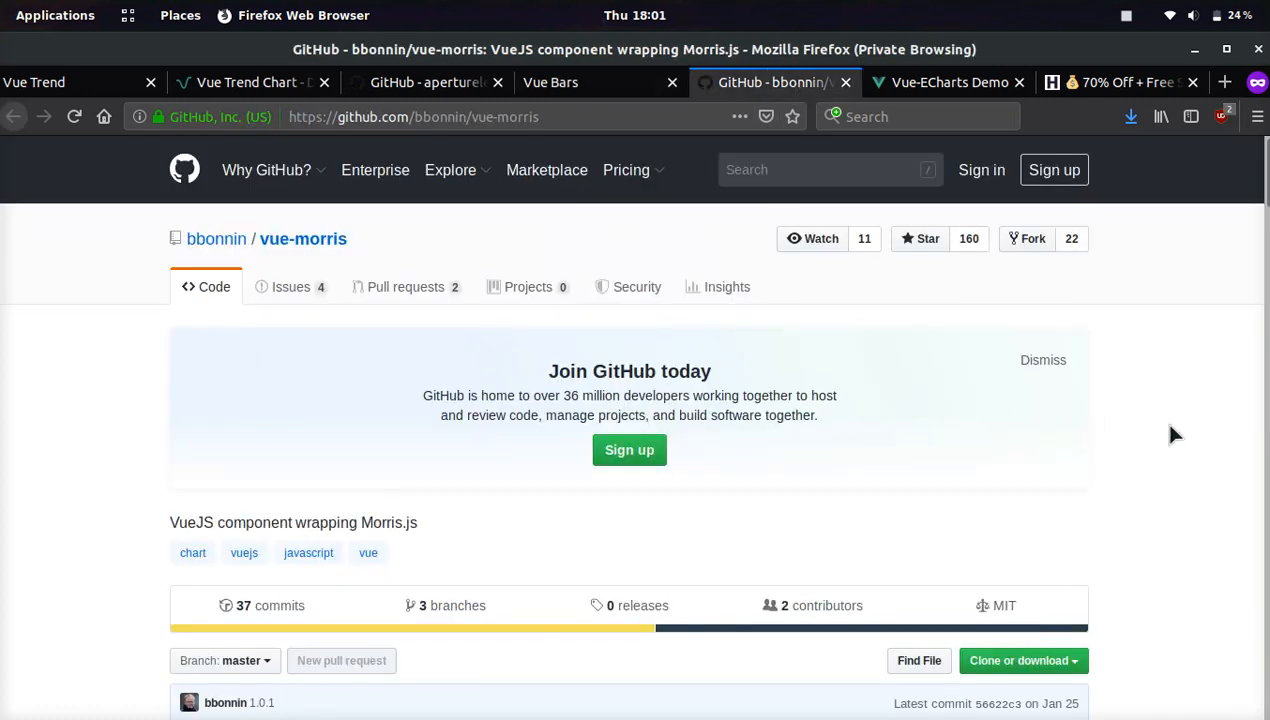
scroll(down, 3)
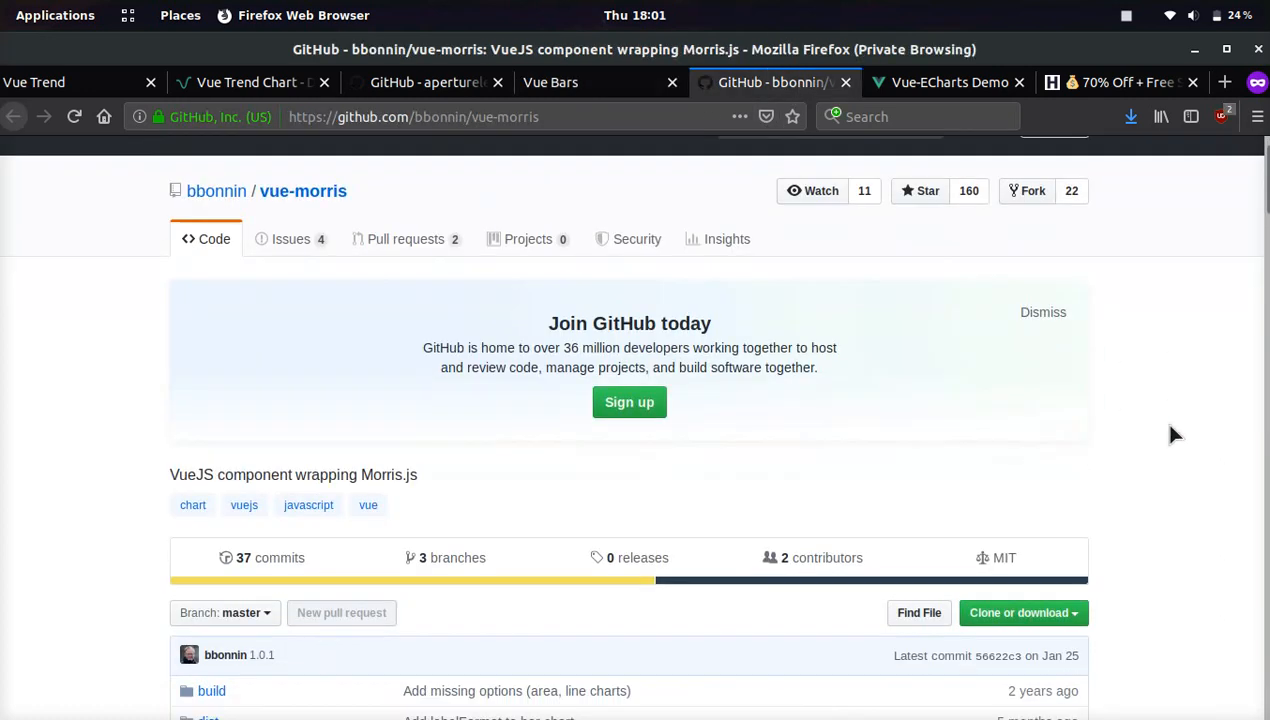
scroll(down, 3)
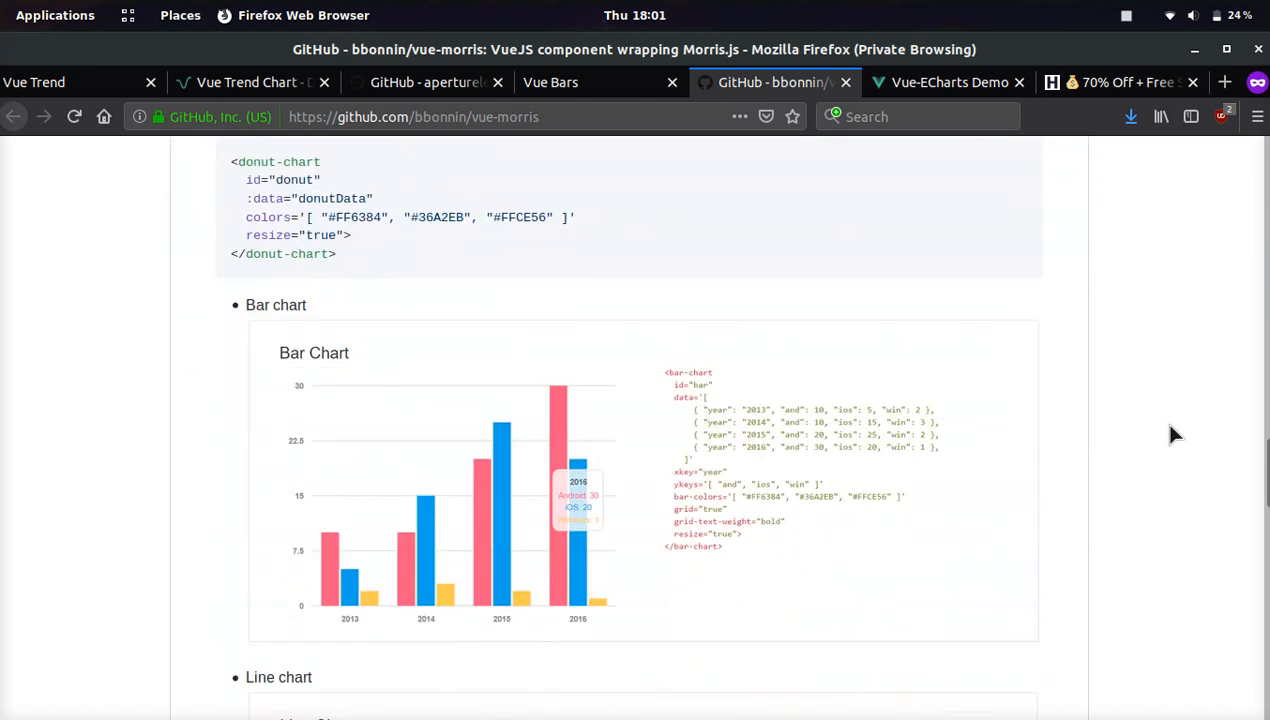
scroll(down, 3)
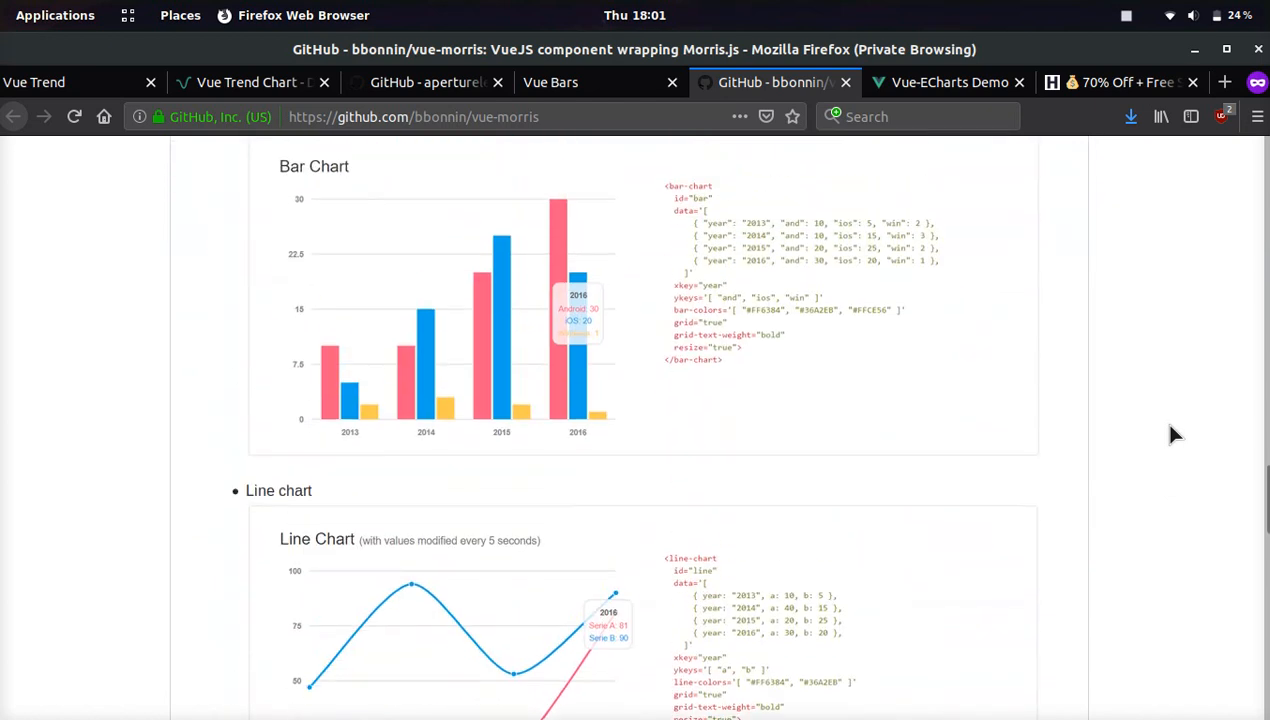
scroll(down, 3)
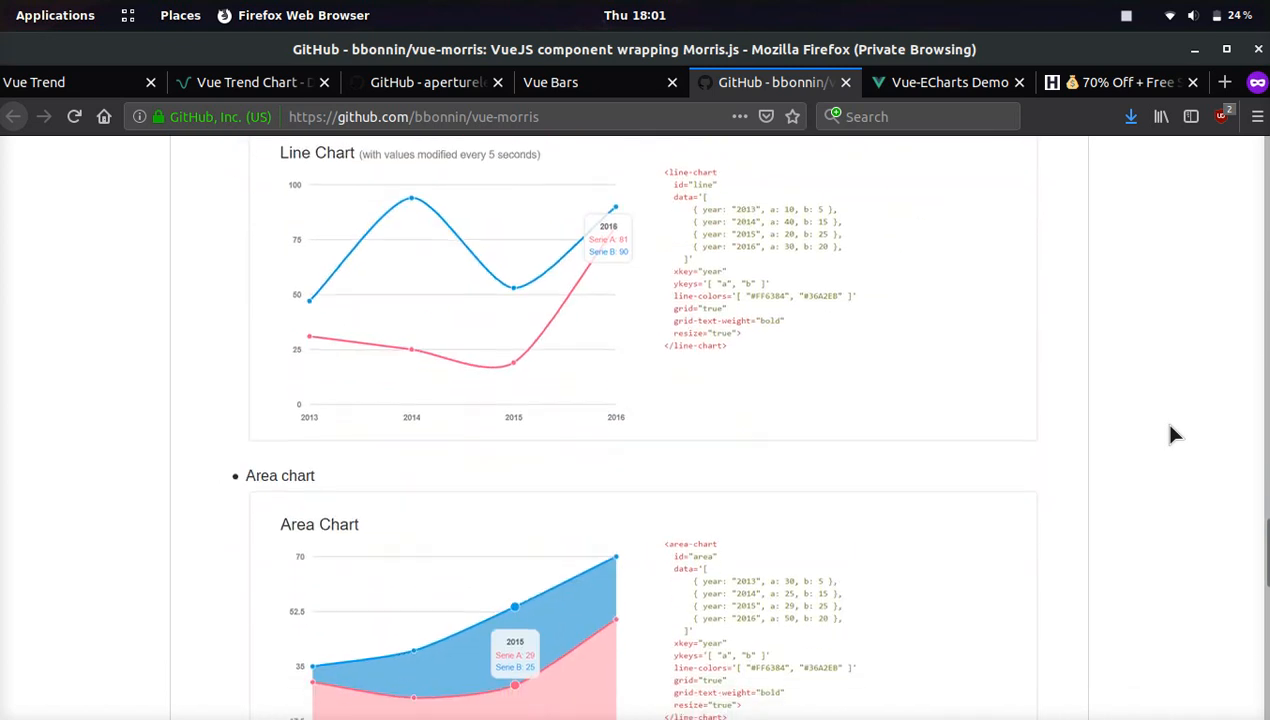
scroll(down, 3)
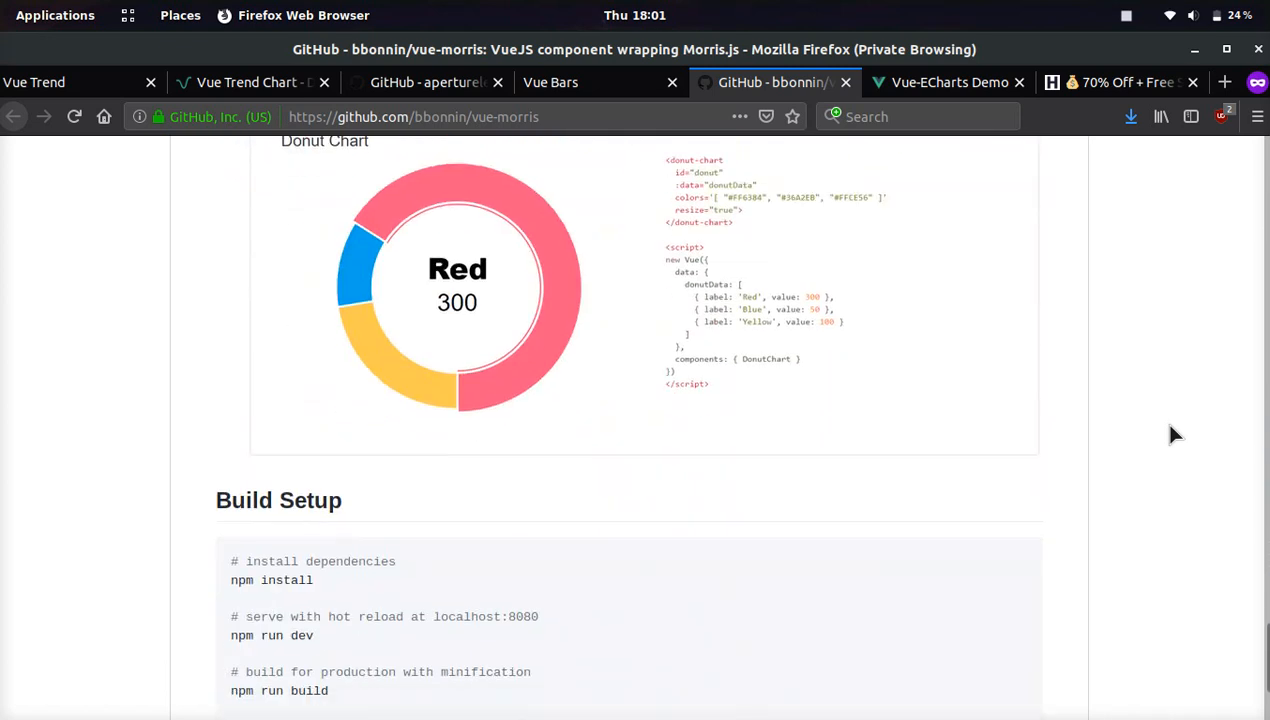
scroll(down, 3)
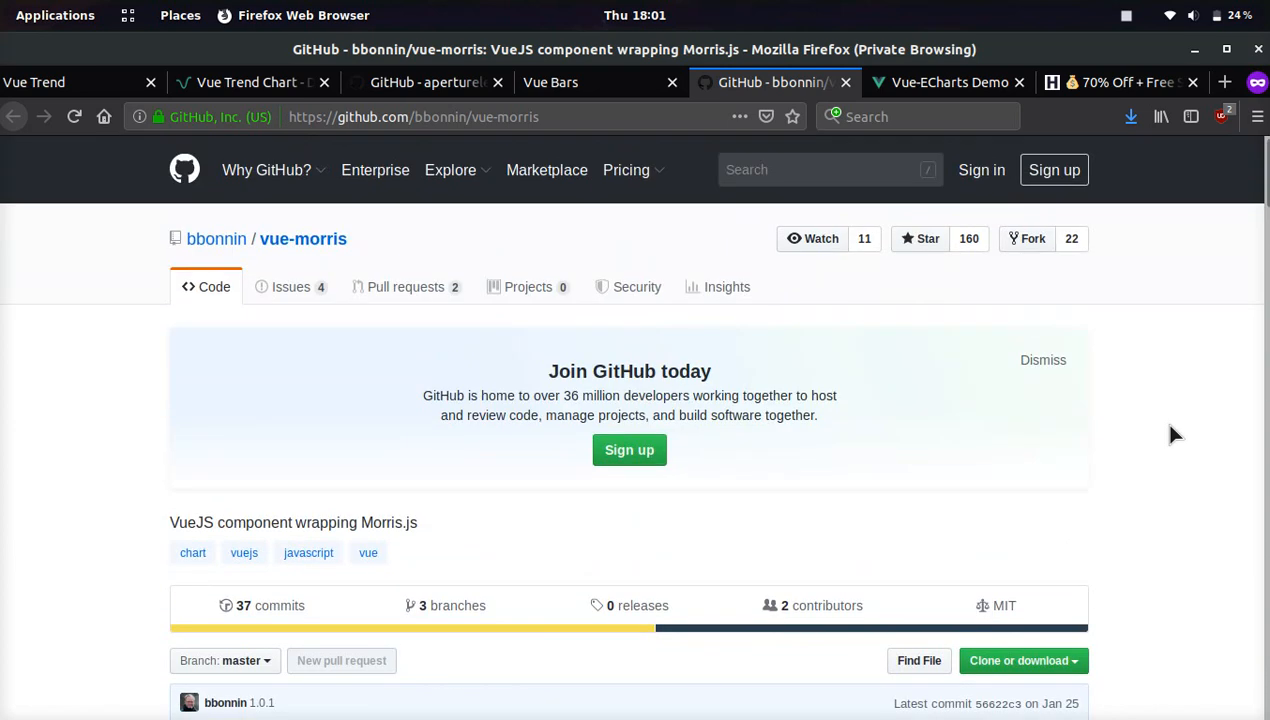
Switch to the Vue-ECharts demo and scroll down through its bar and pie chart examples
click(948, 82)
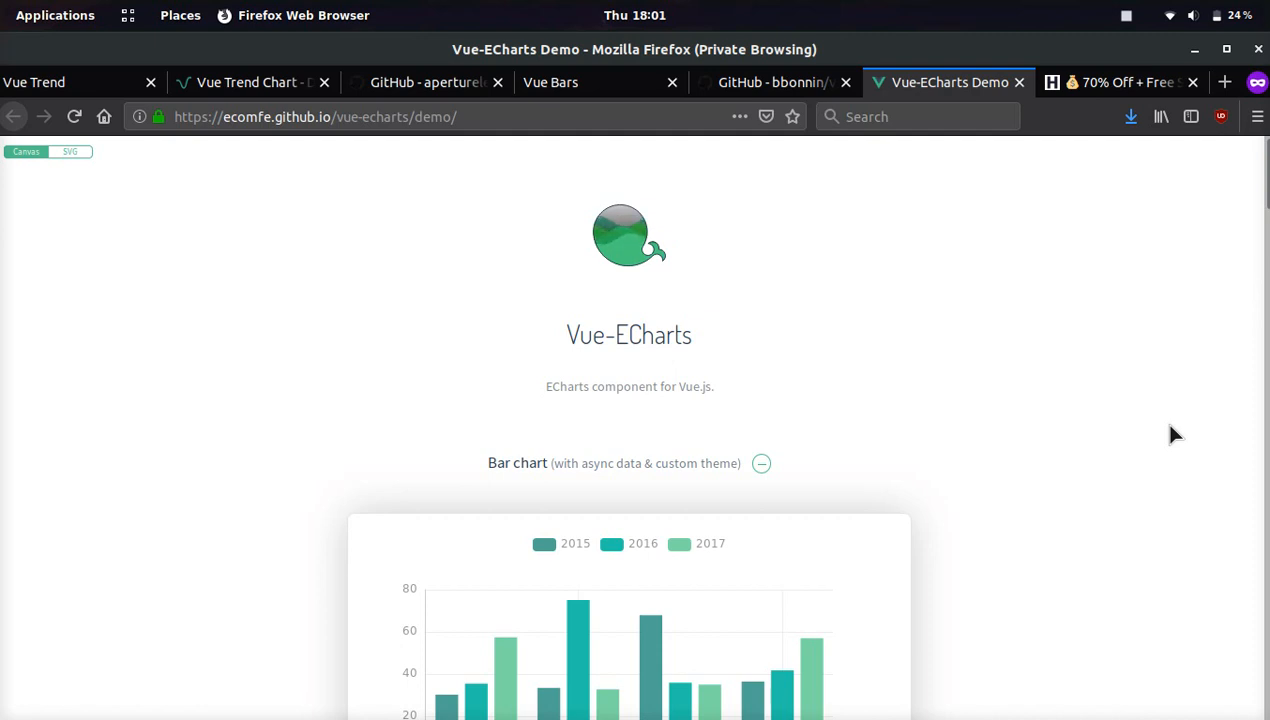
scroll(down, 3)
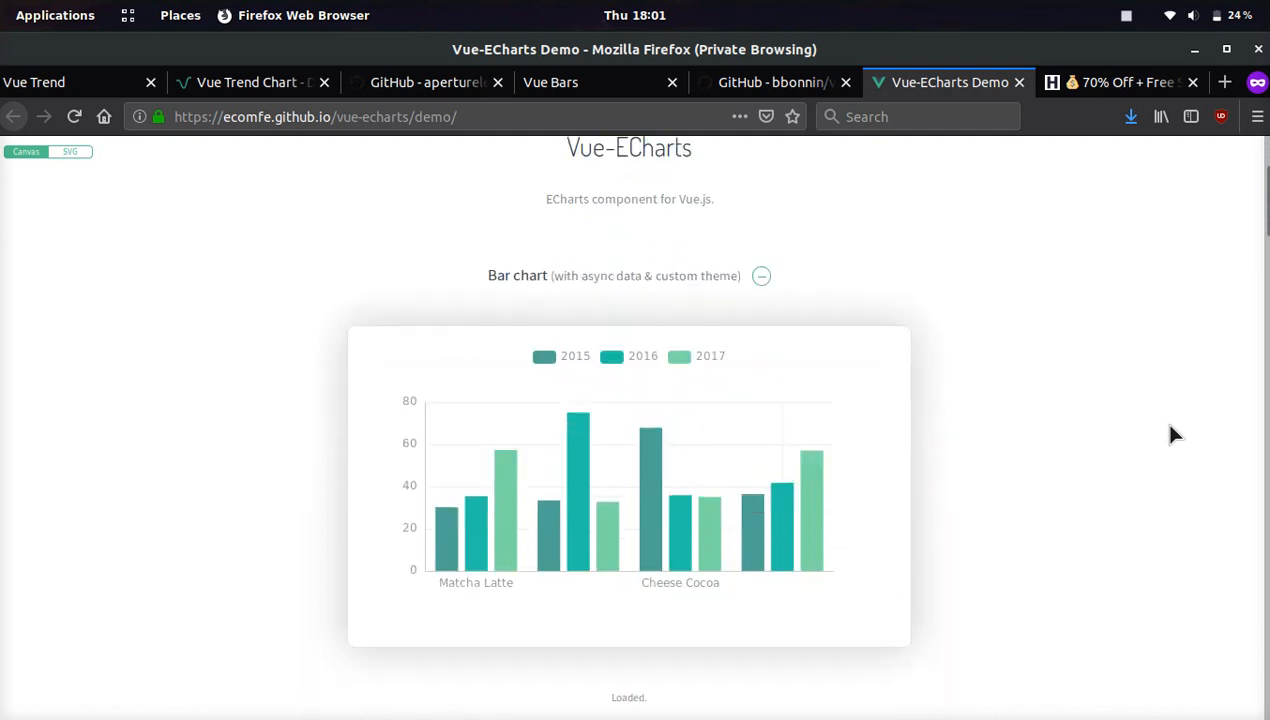
scroll(down, 3)
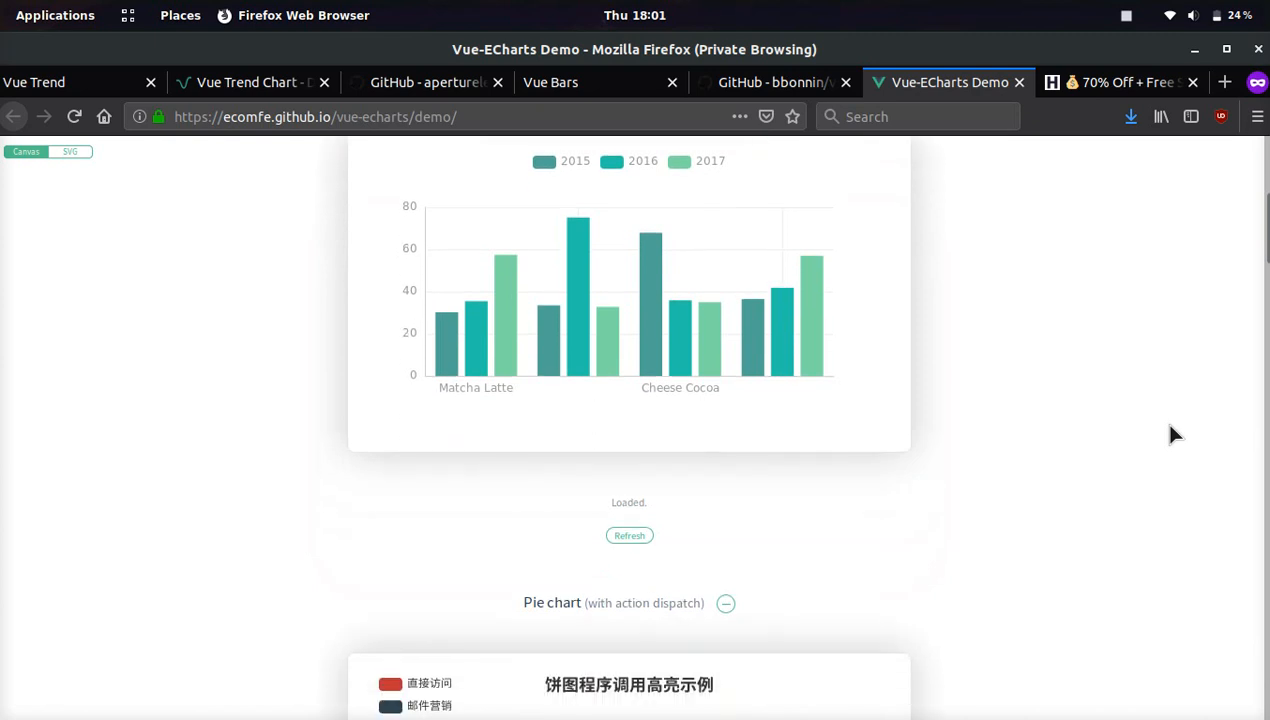
scroll(down, 3)
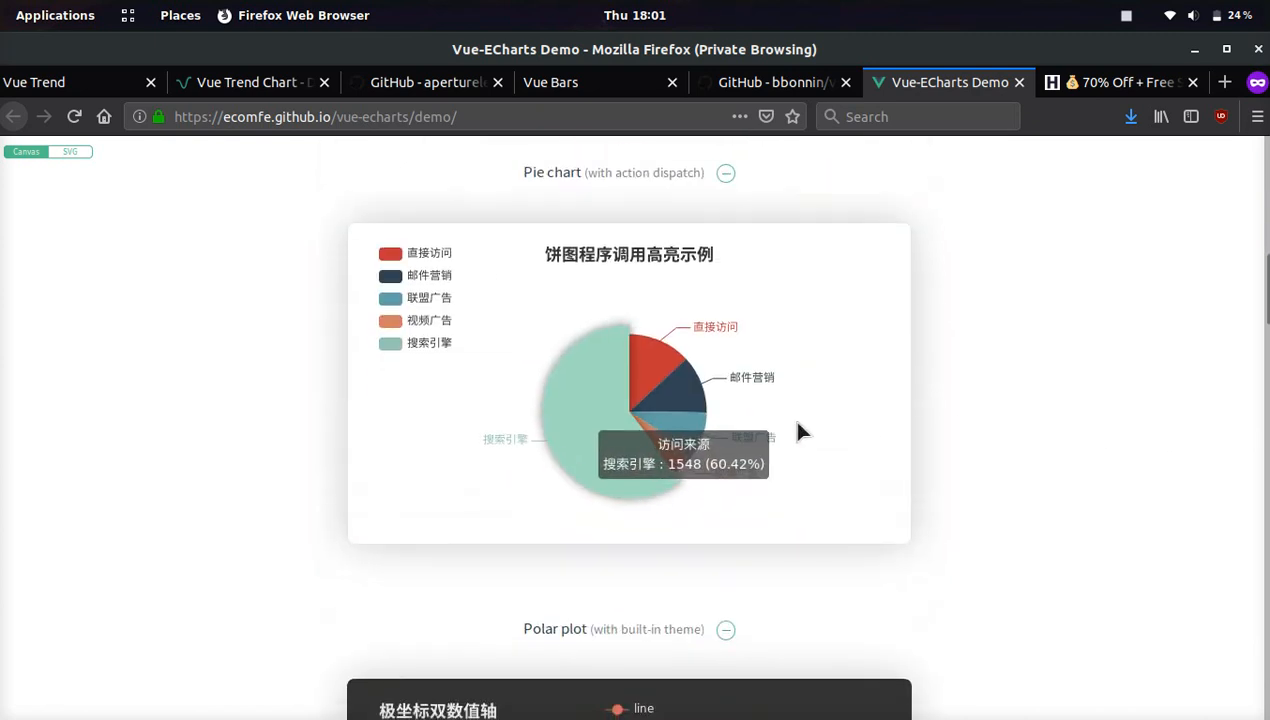
mouse_move(649, 488)
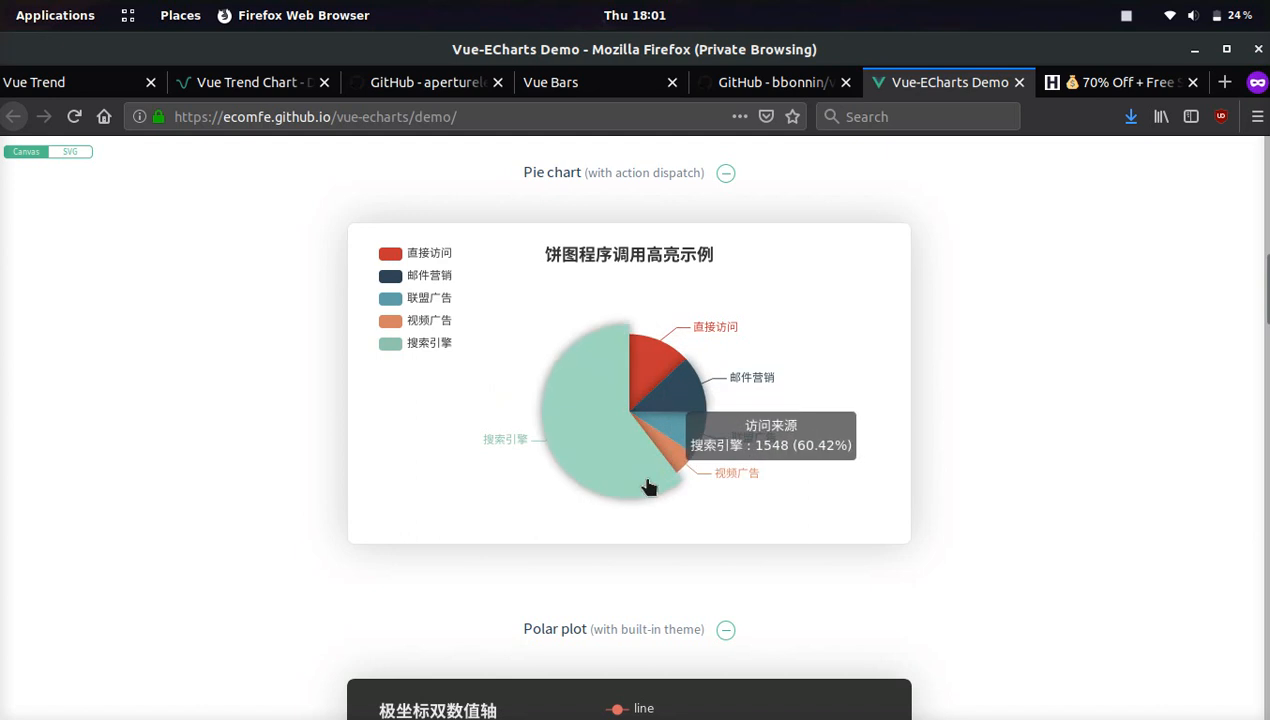
scroll(down, 3)
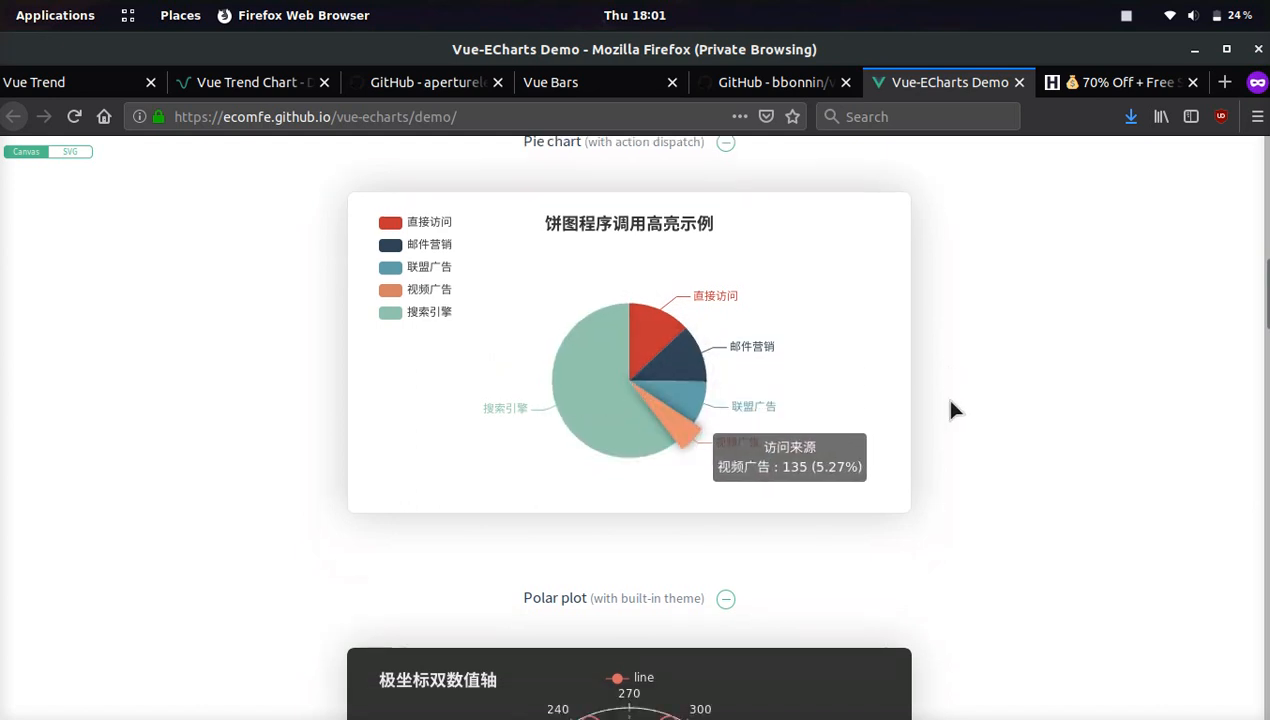
scroll(down, 3)
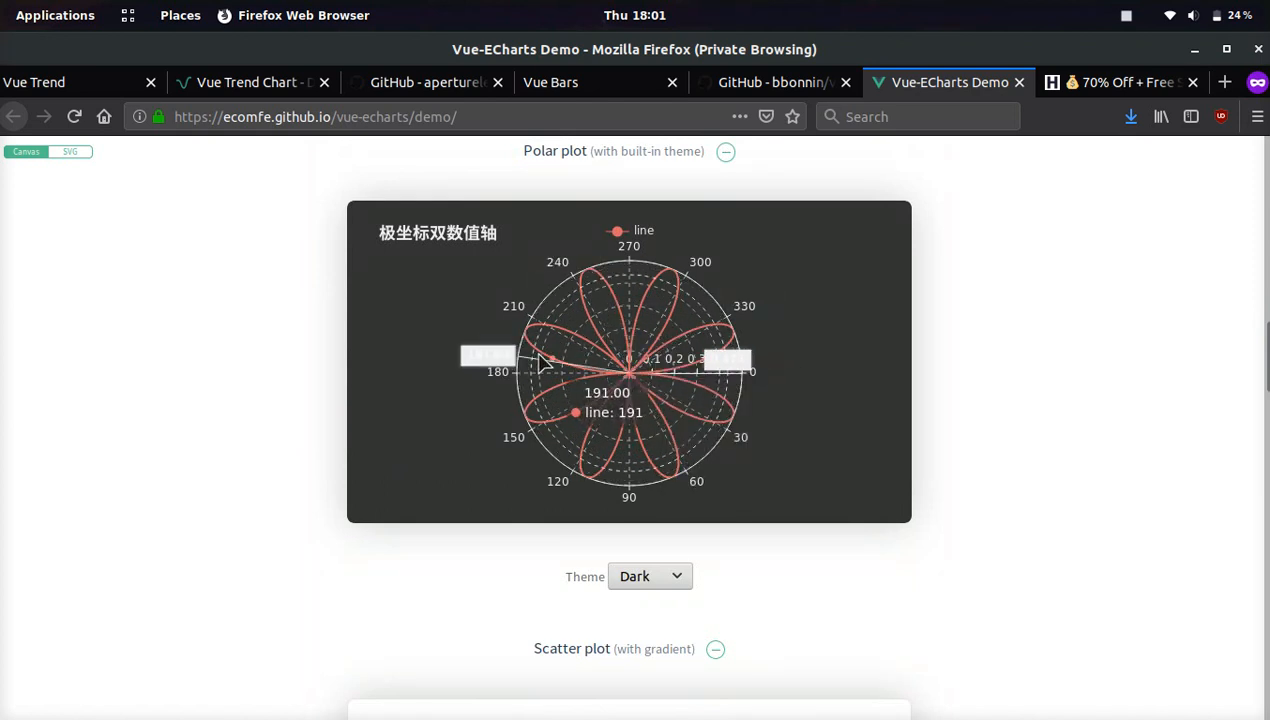
Scroll the Vue-ECharts demo past the polar, scatter and city air-quality map sections
scroll(down, 3)
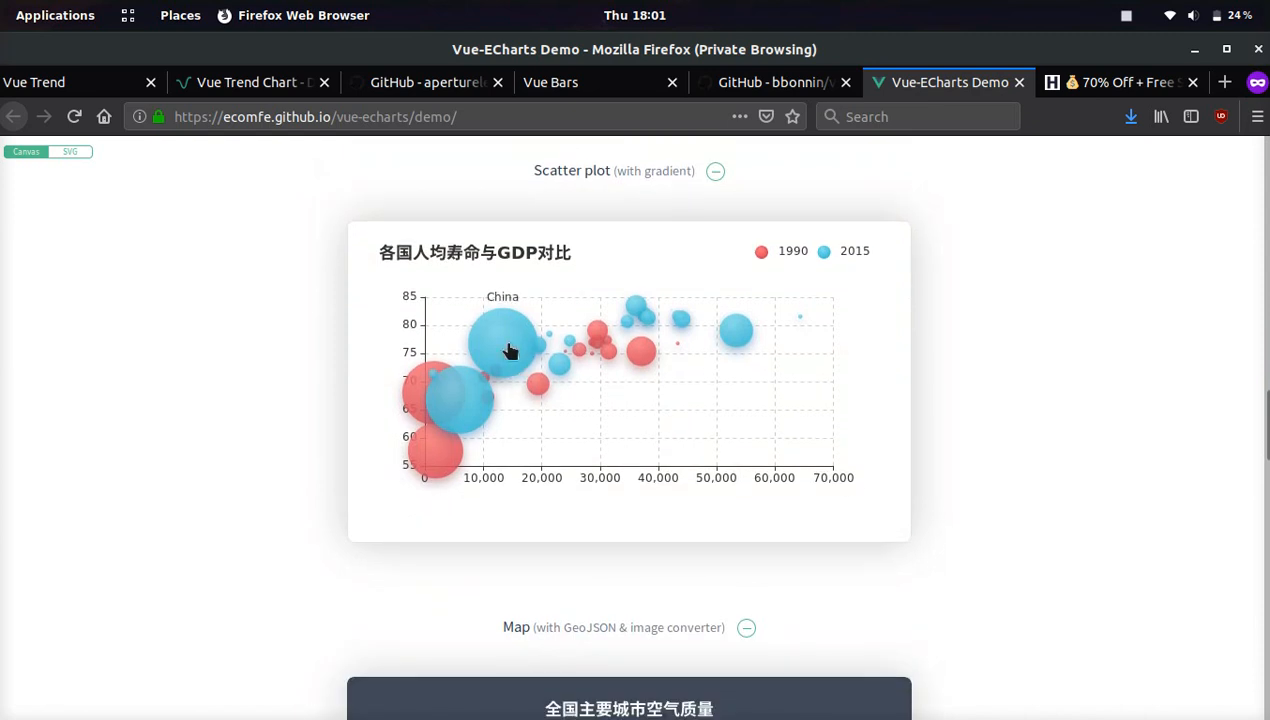
mouse_move(636, 350)
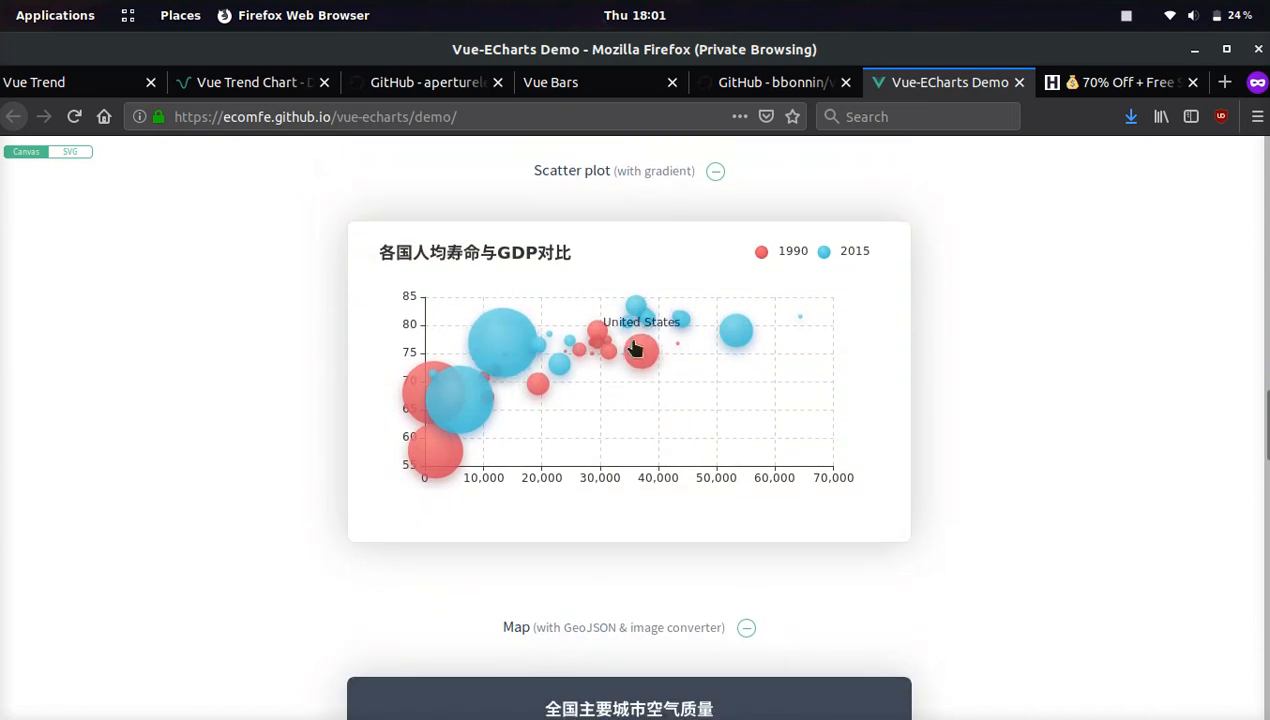
mouse_move(498, 413)
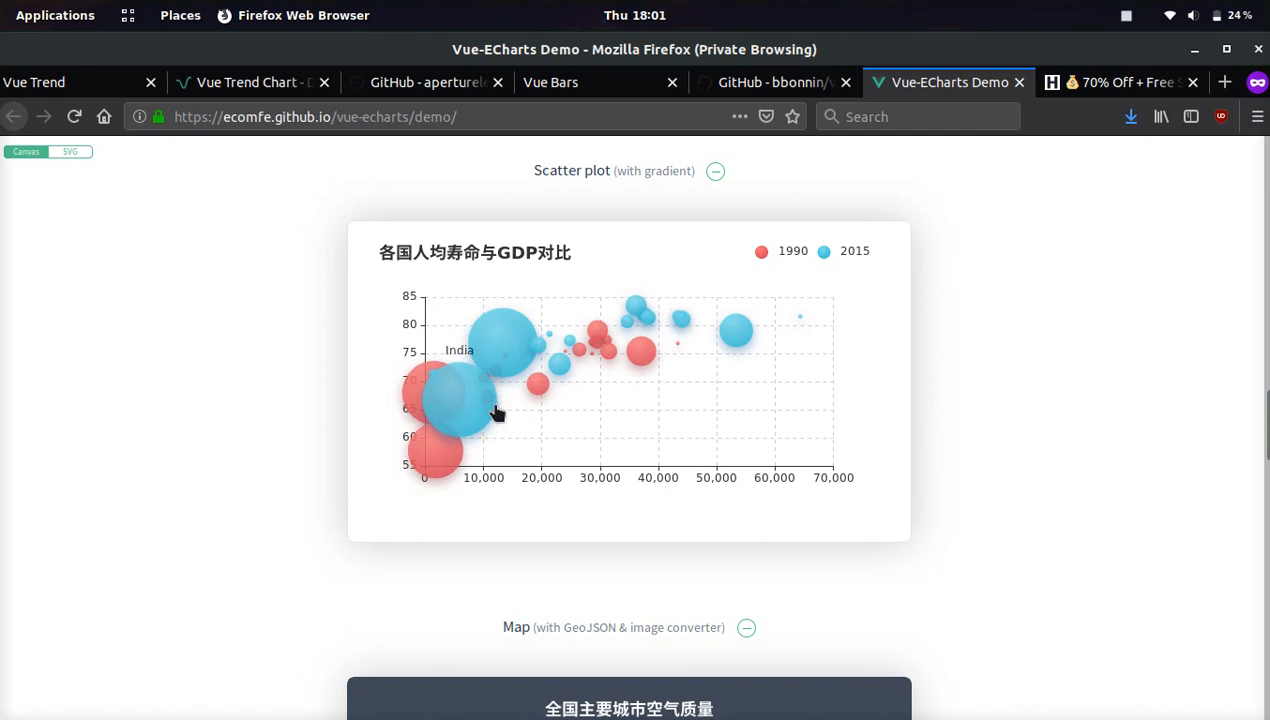
scroll(down, 3)
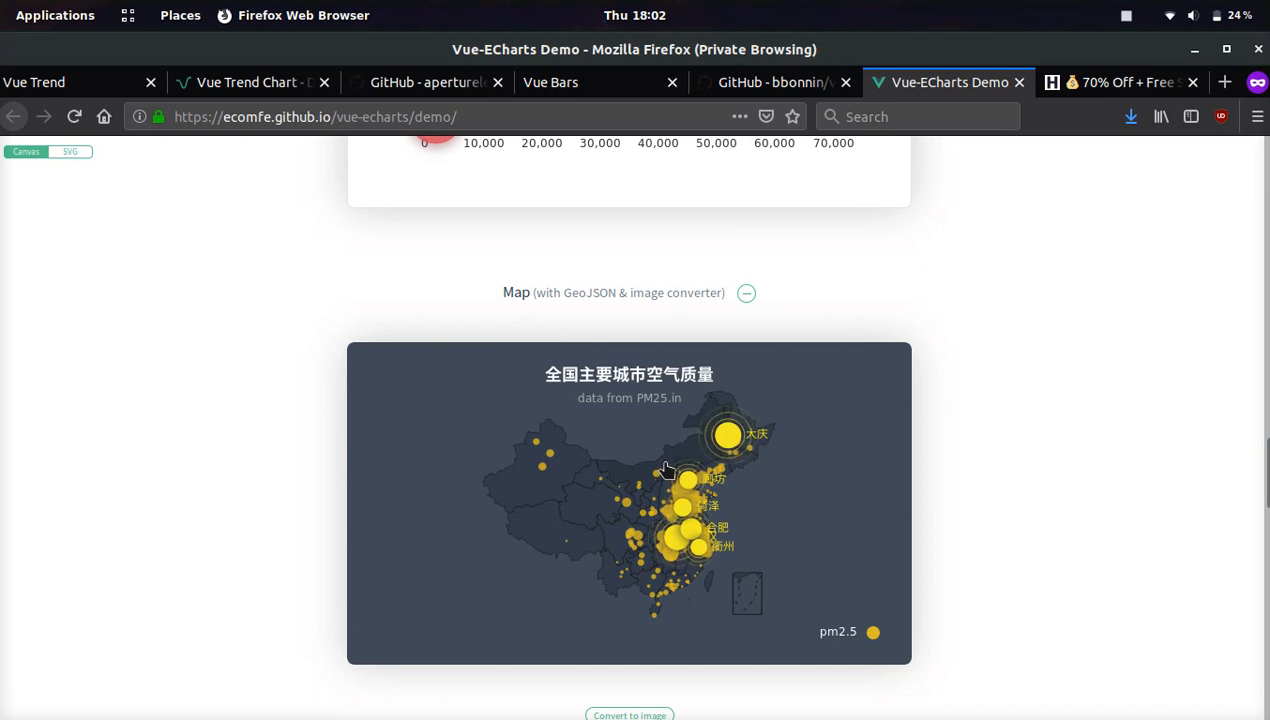
mouse_move(728, 435)
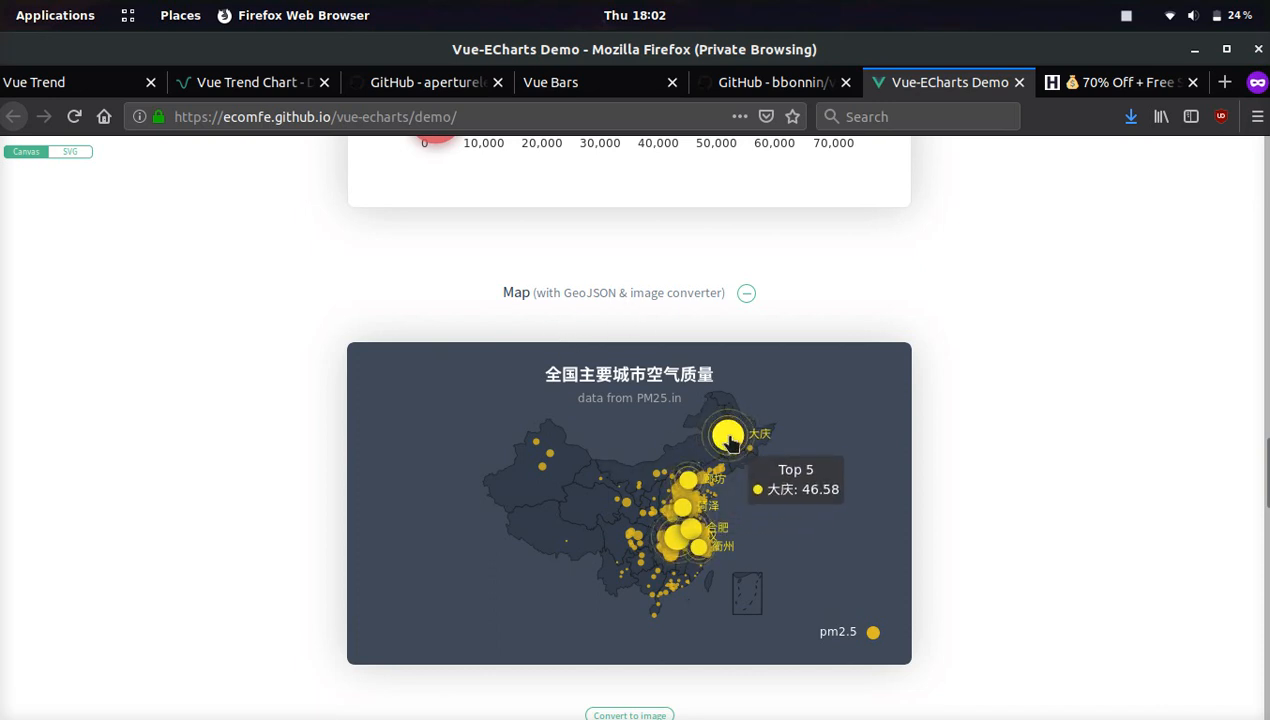
mouse_move(1105, 562)
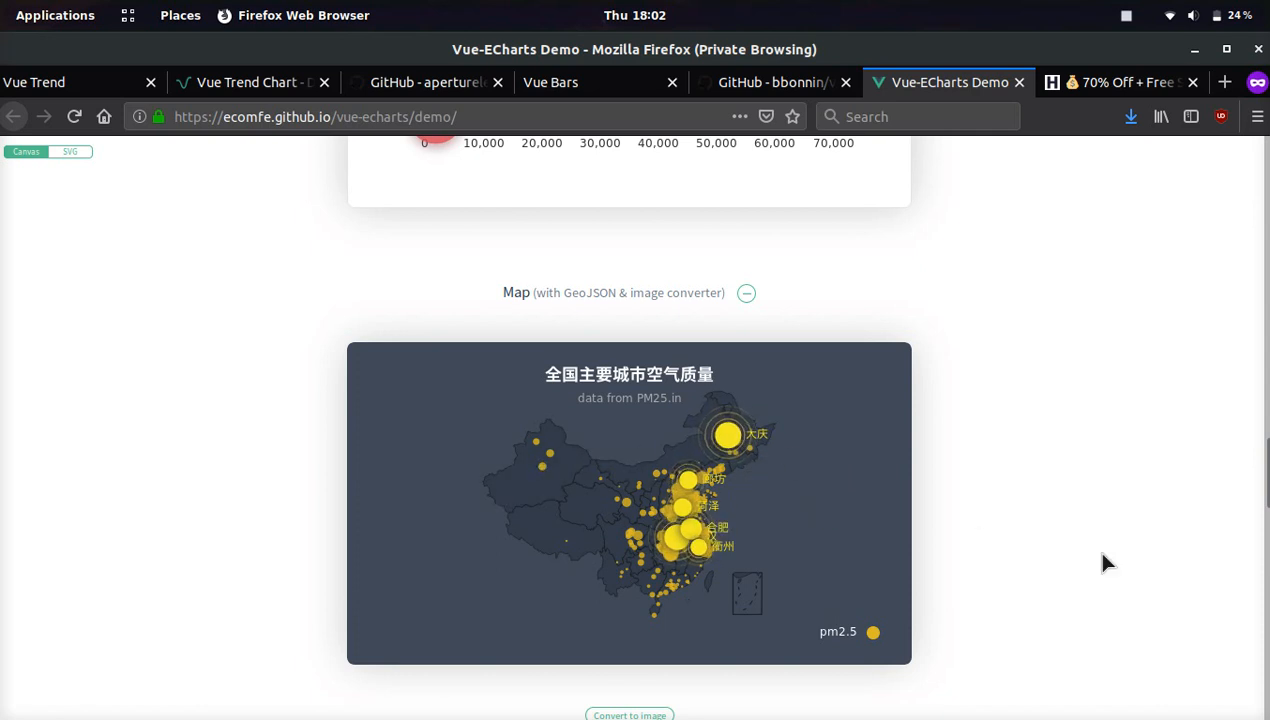
scroll(down, 3)
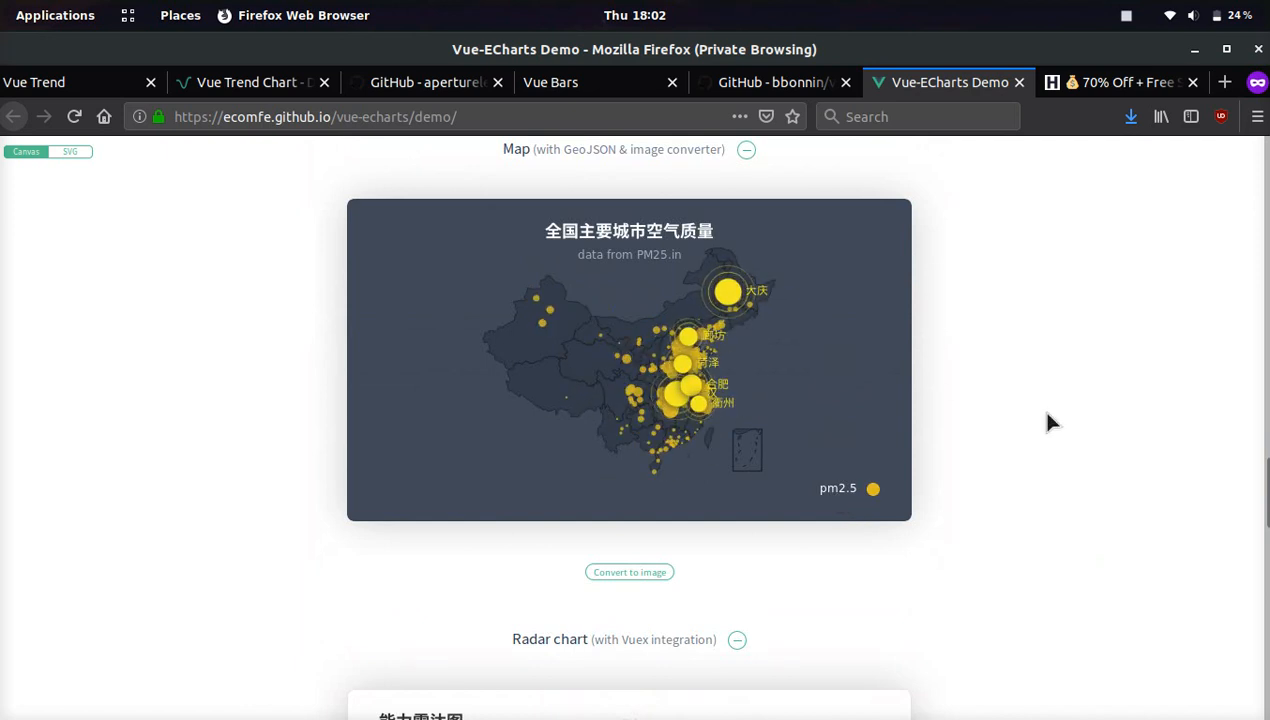
Scroll through the radar chart, connectable charts and manual updates sections
scroll(down, 3)
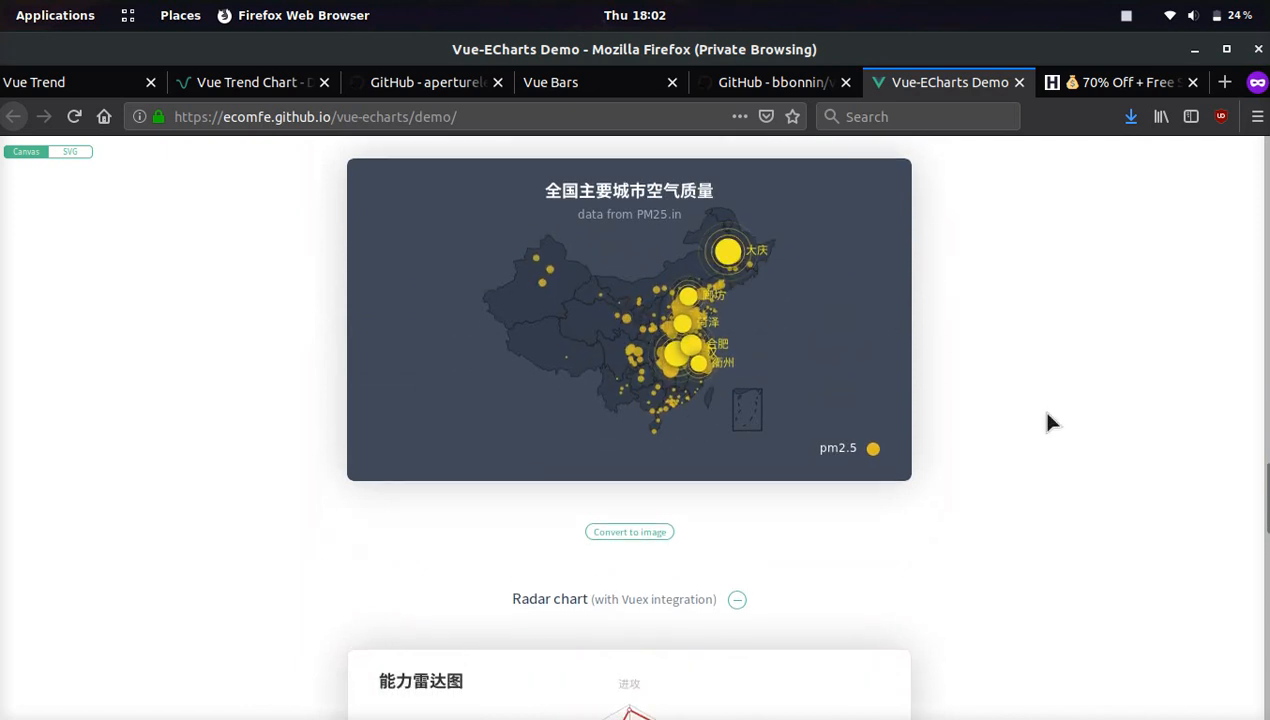
scroll(down, 3)
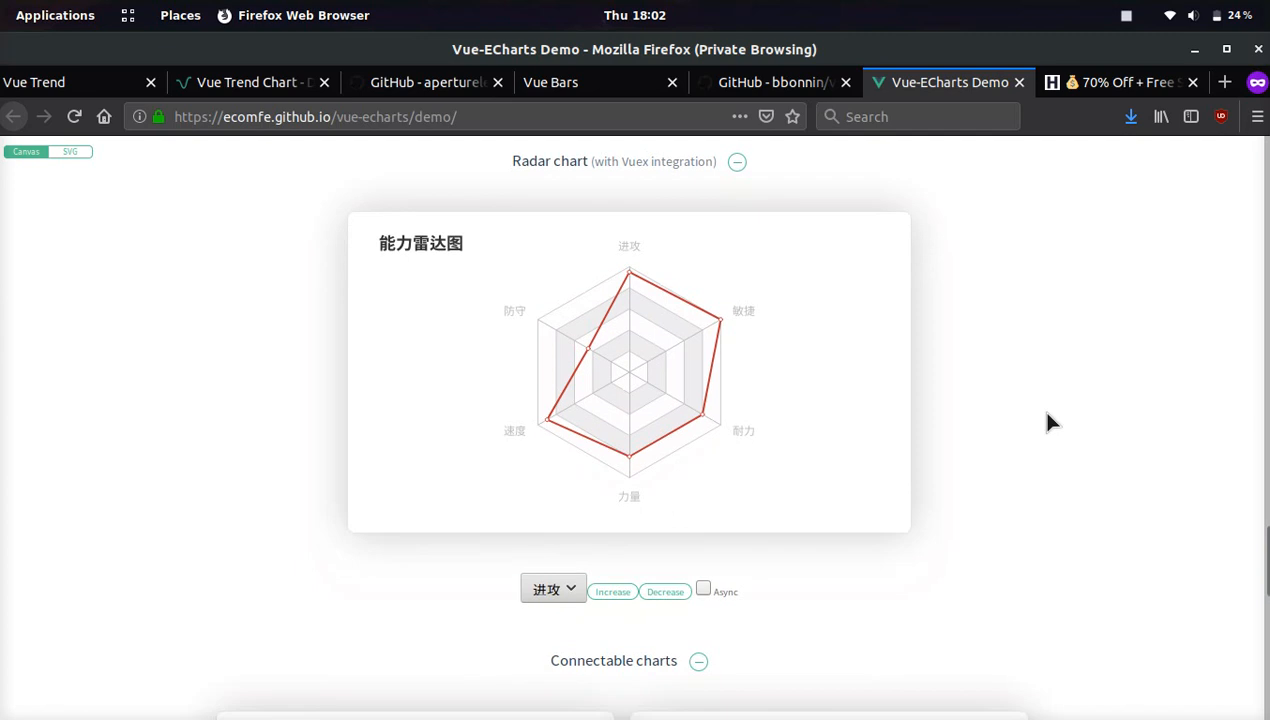
scroll(down, 3)
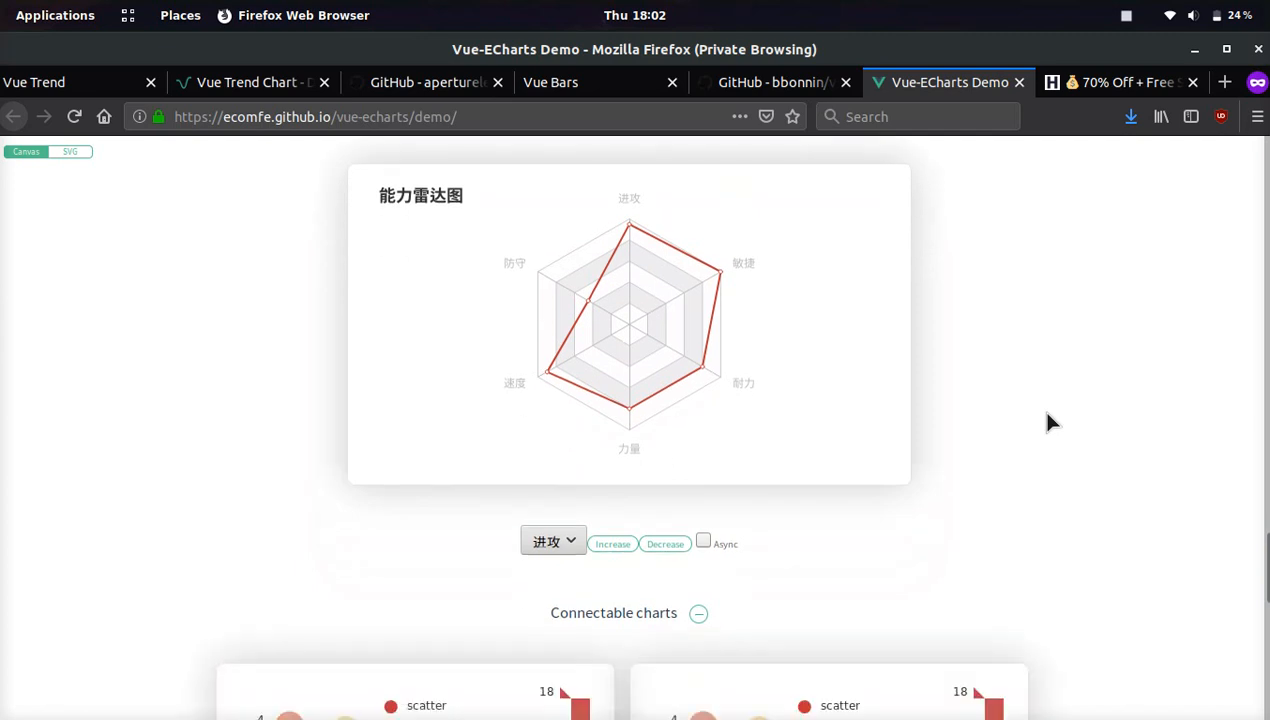
mouse_move(707, 363)
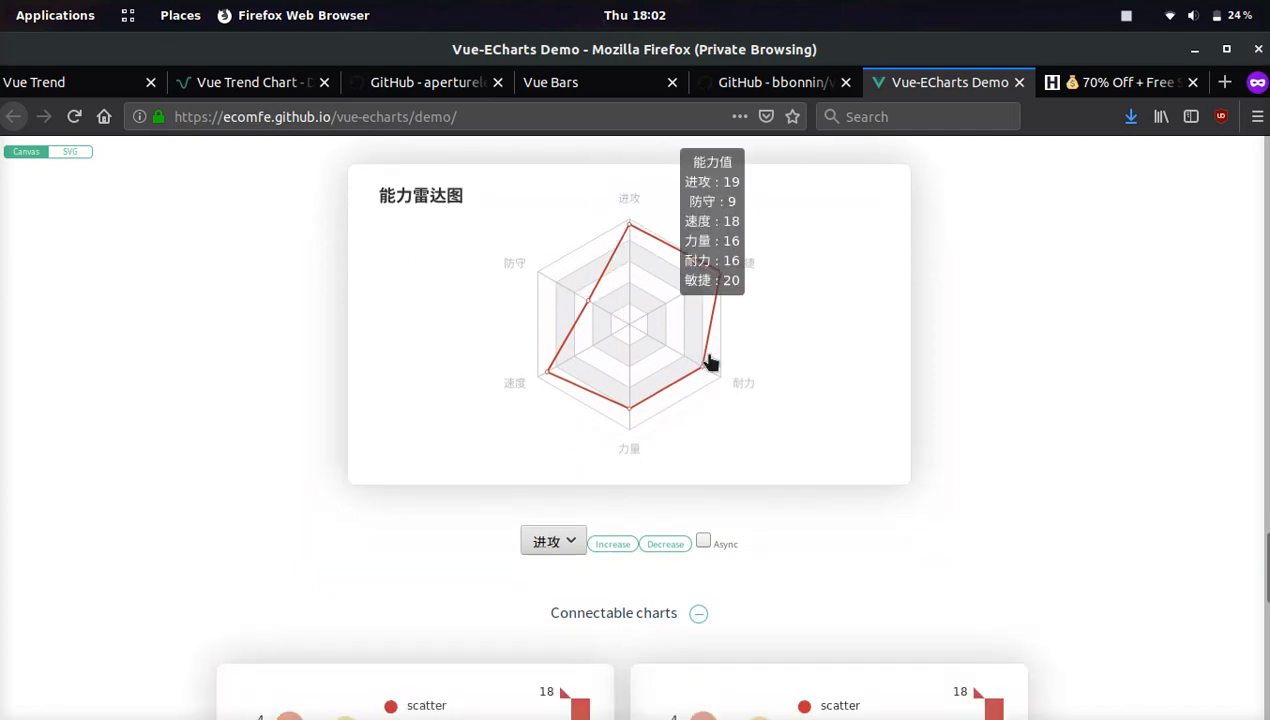
scroll(down, 3)
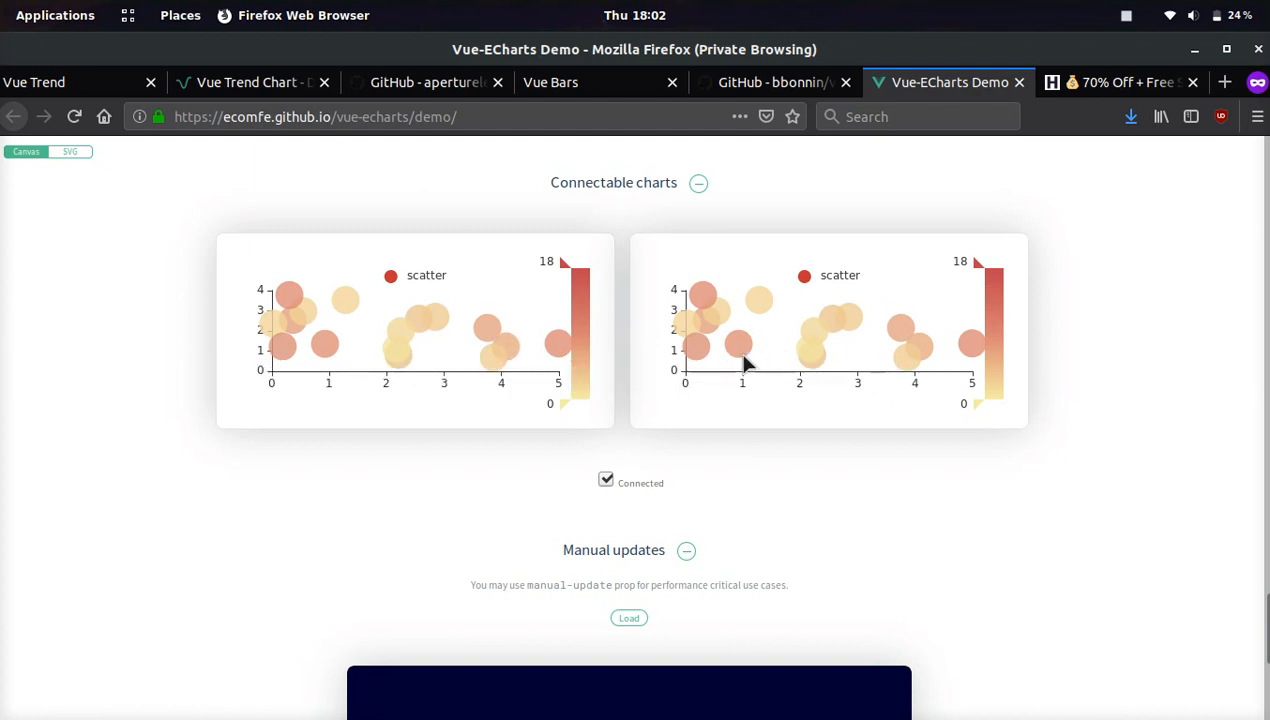
scroll(down, 3)
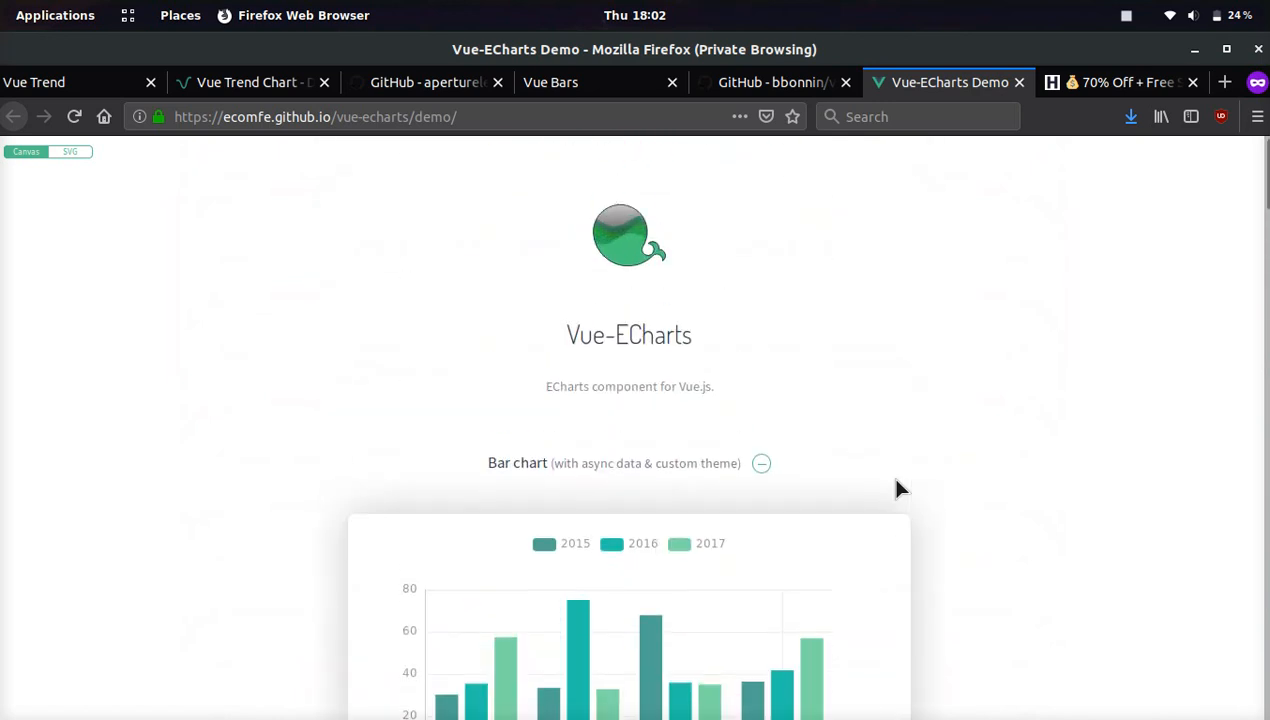
Load the HostPromo home page via its logo, browse the hosts table, then return to Vue Trend
click(1120, 82)
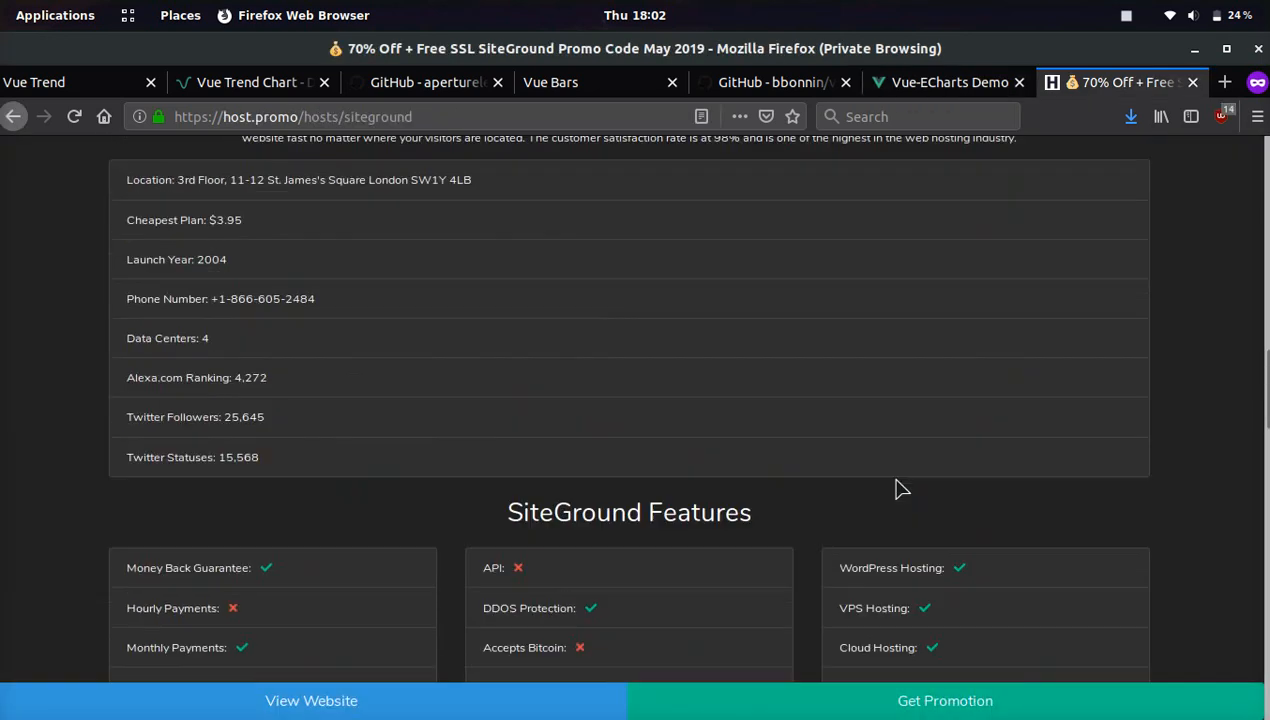
scroll(up, 3)
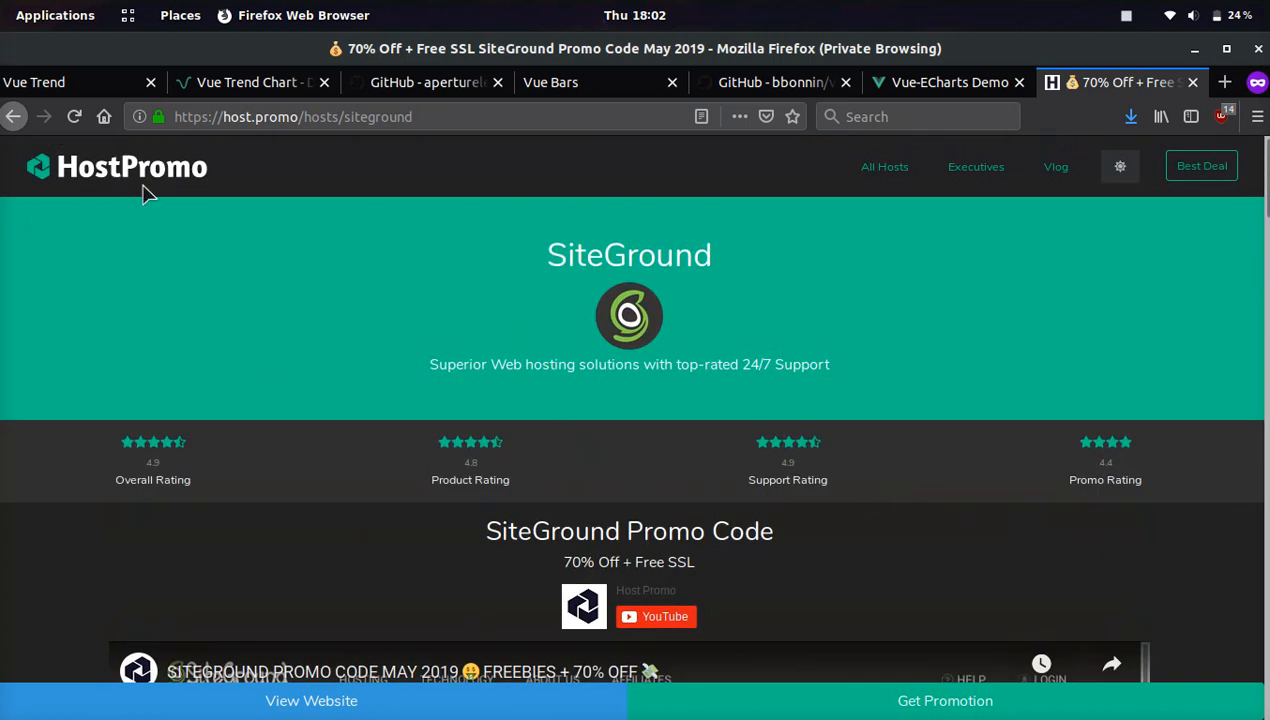
click(115, 167)
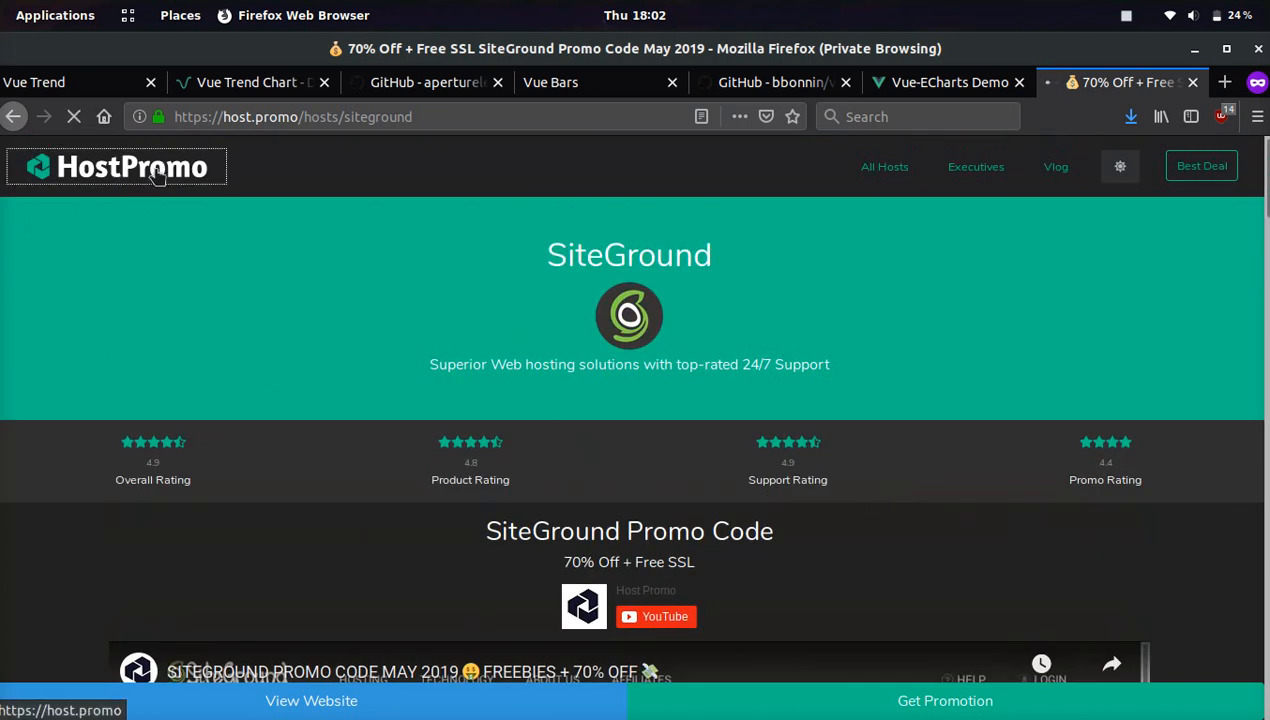
click(115, 167)
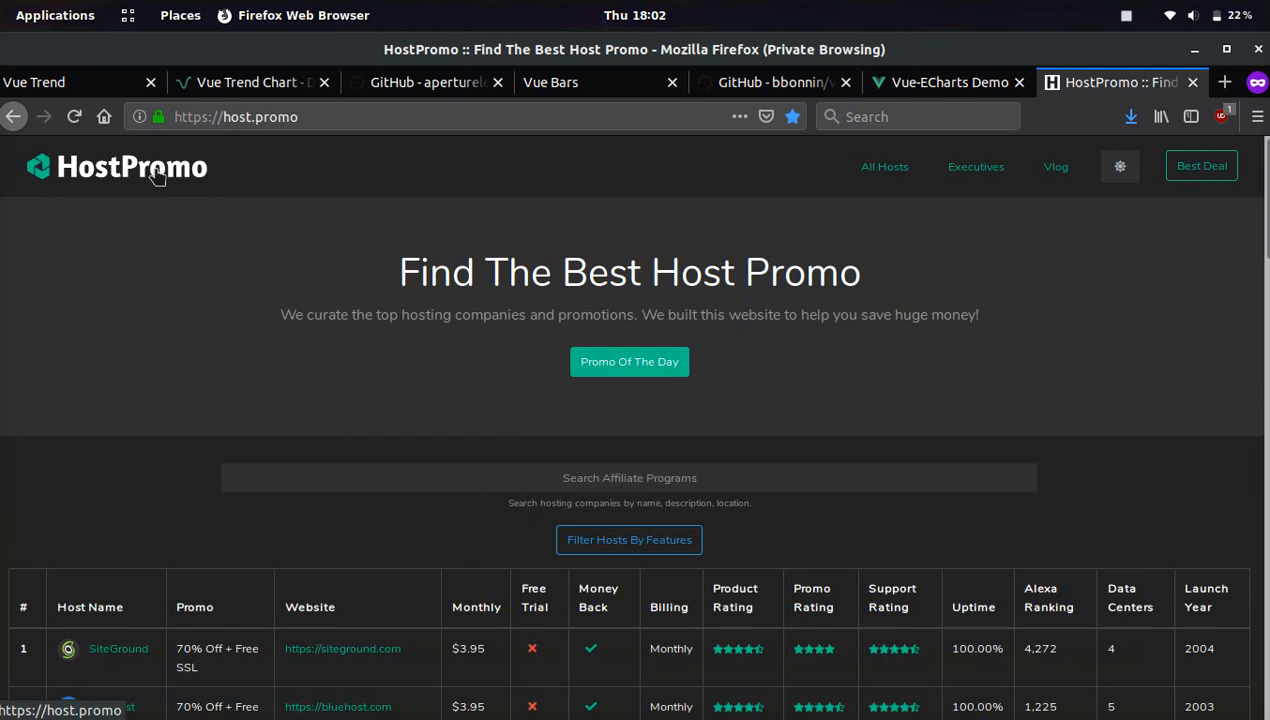
scroll(down, 3)
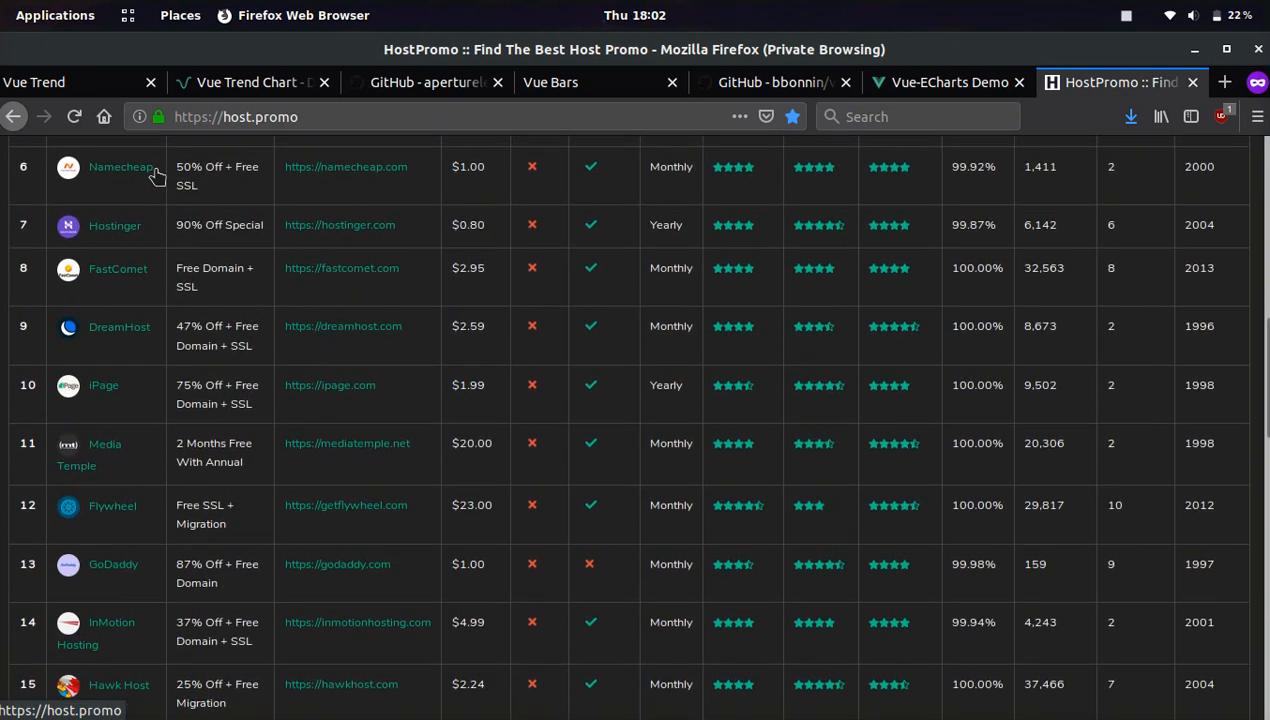
scroll(up, 3)
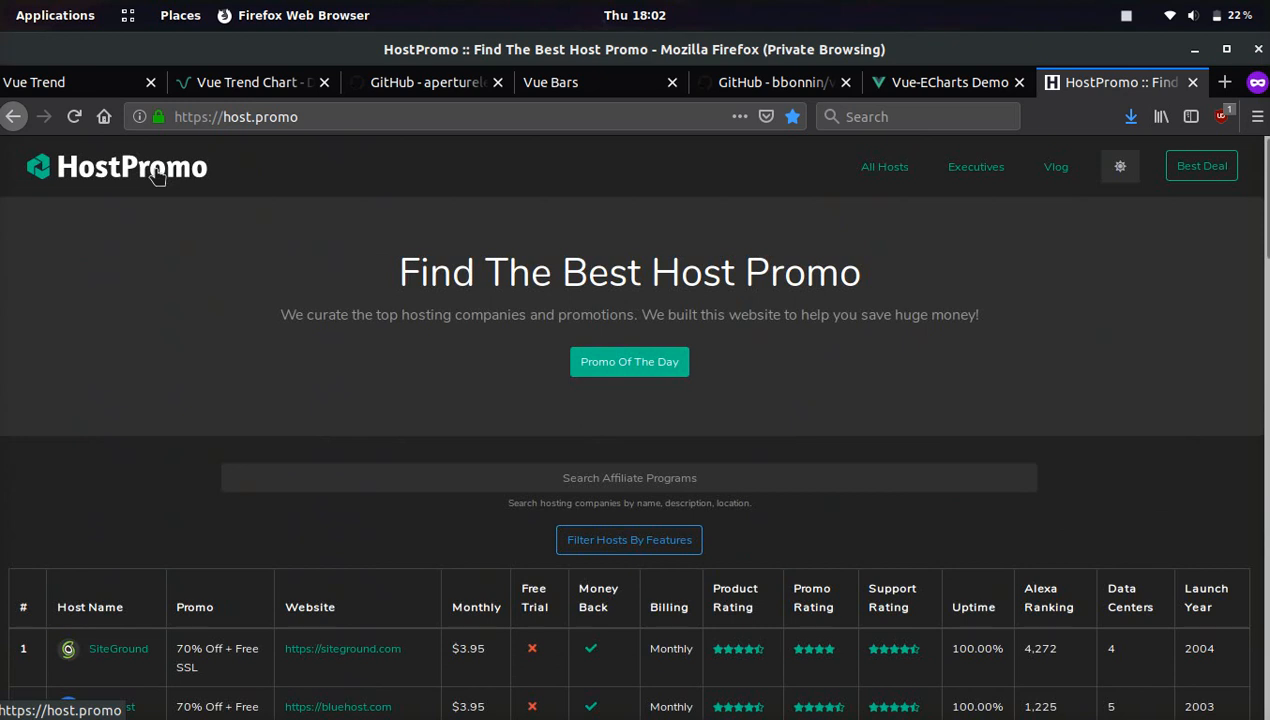
click(70, 82)
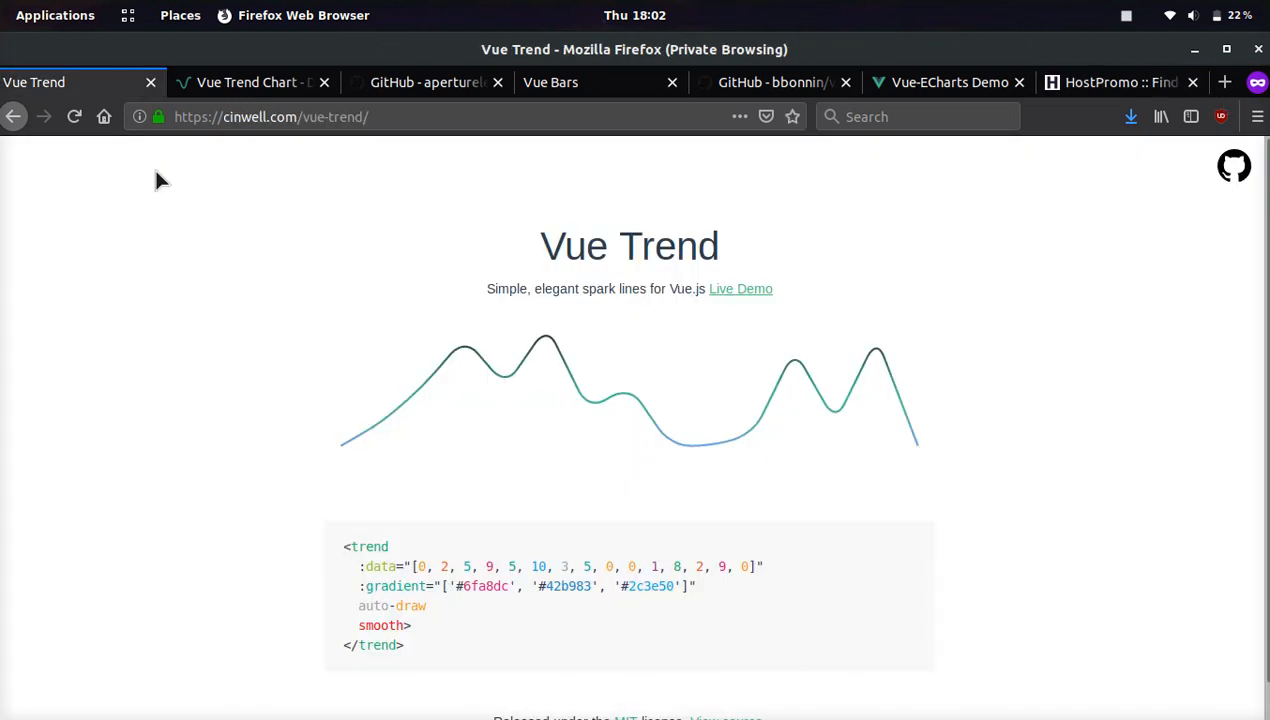